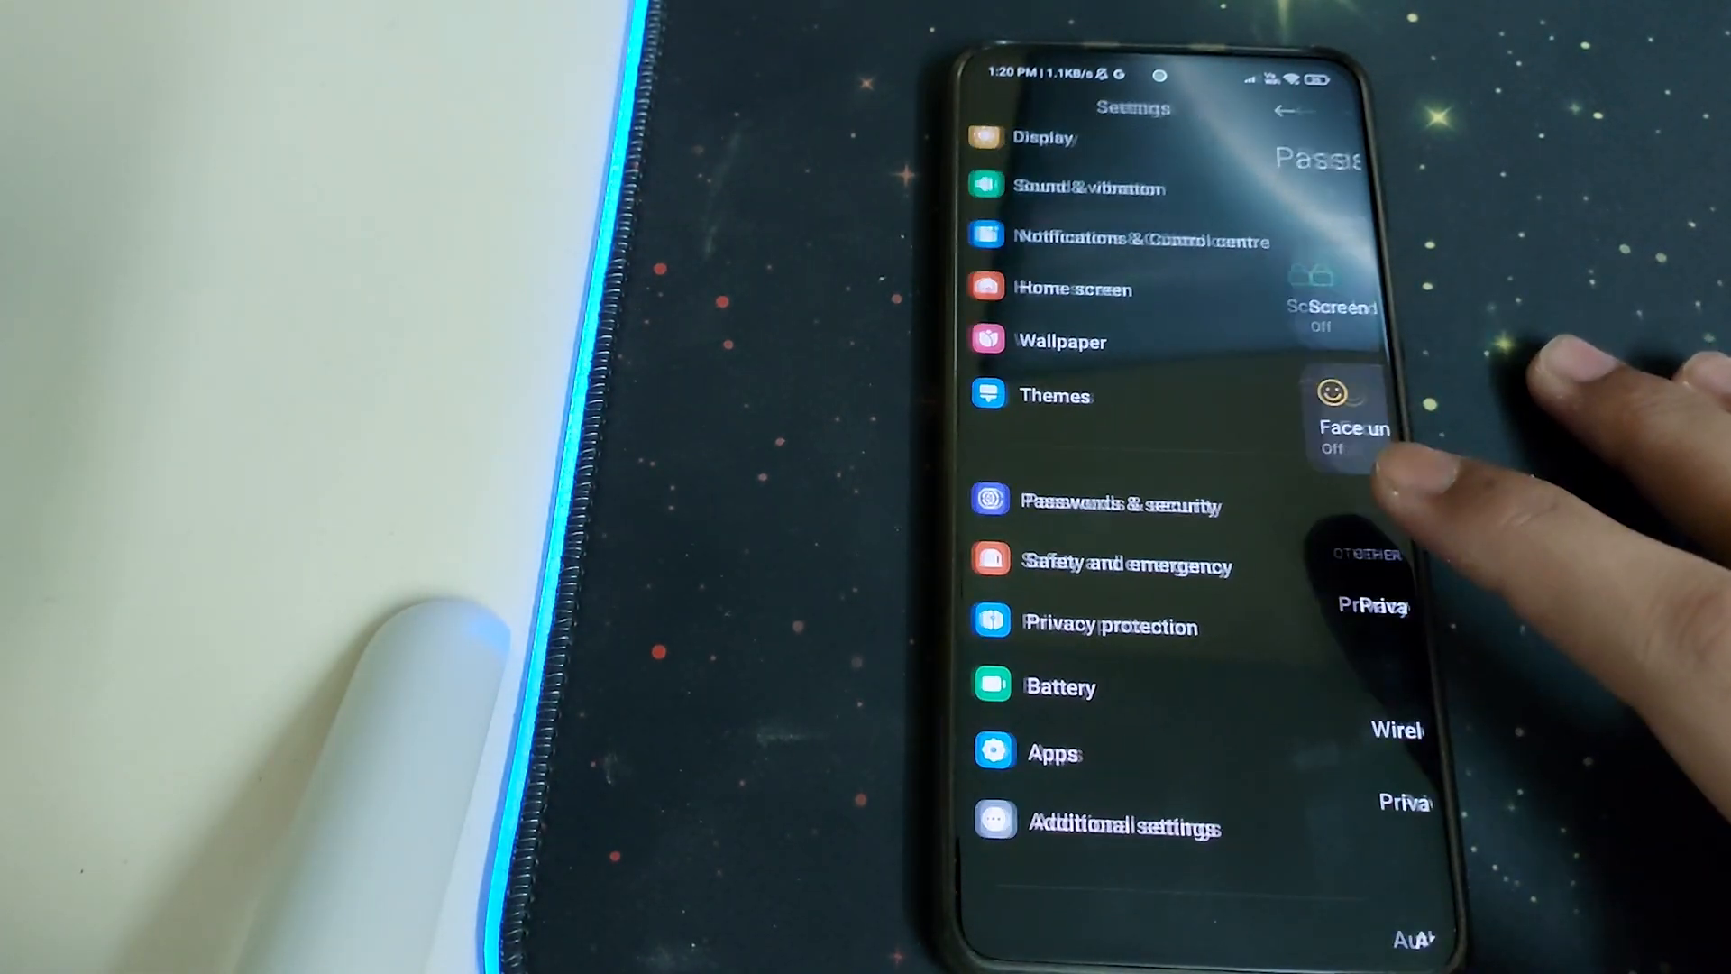
Step: Scroll through MIUI Settings and the internal storage folder list in the file manager
{"action": "scroll", "scroll_direction": "down", "scroll_amount": 3}
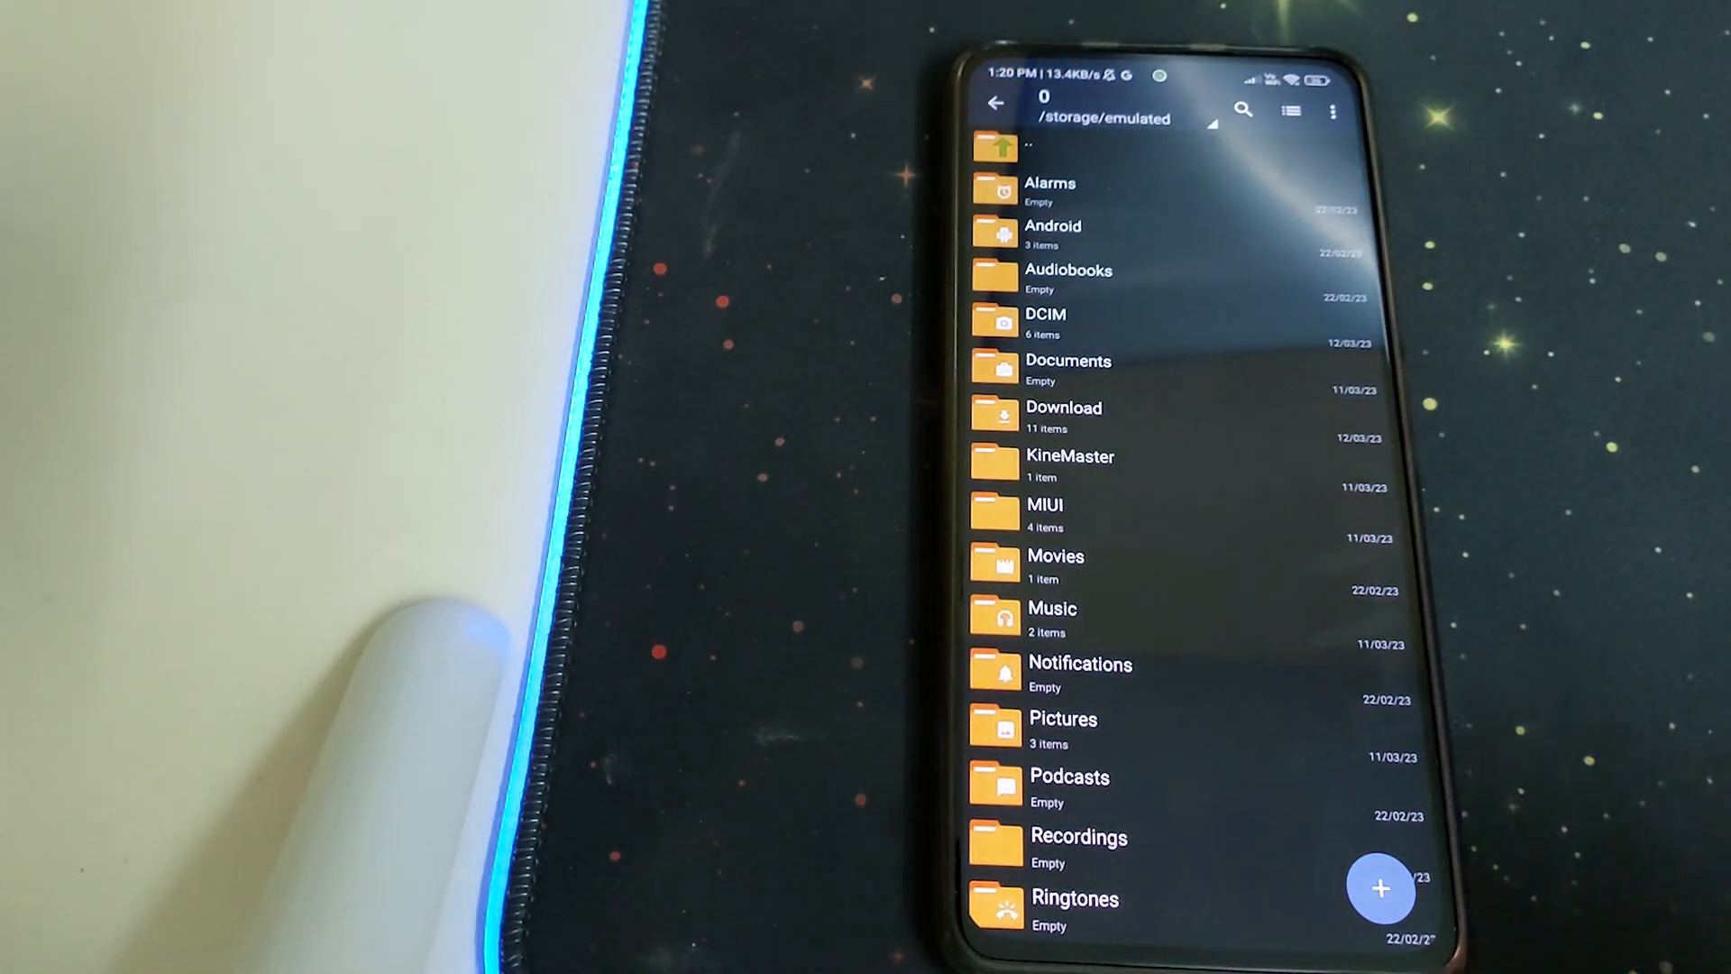
{"action": "scroll", "scroll_direction": "down", "scroll_amount": 3}
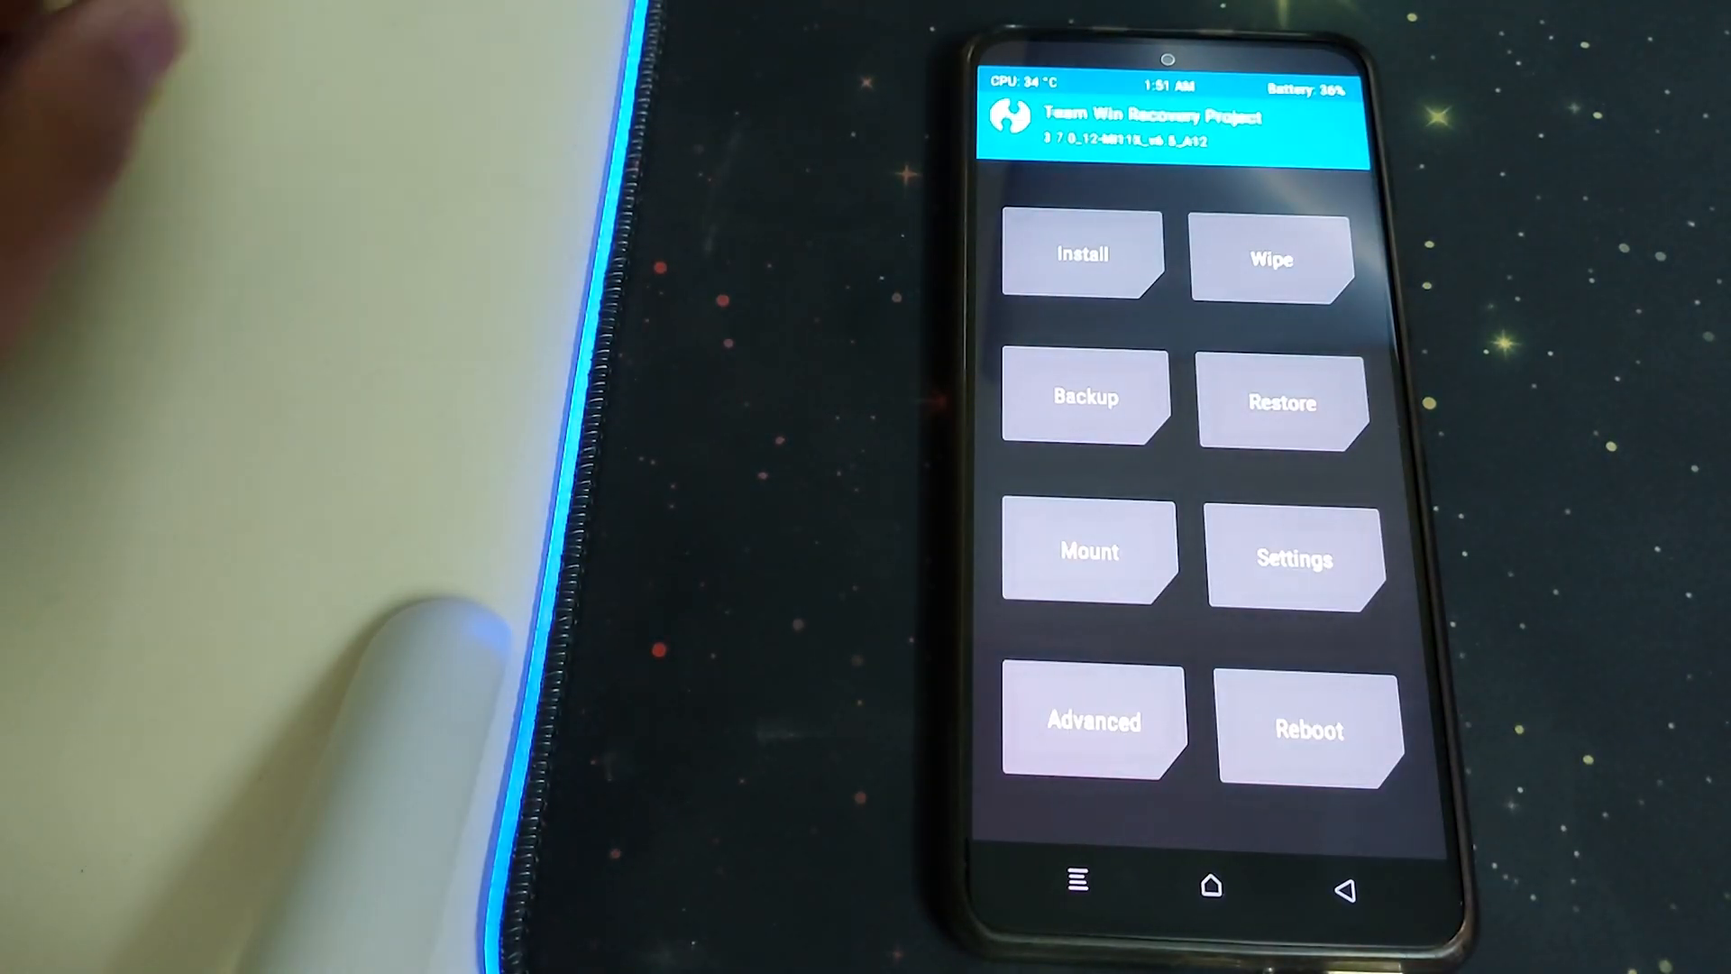
Step: Flash the queued firmware zip in TWRP with Automatically Reflash TWRP unchecked
{"action": "left_click", "coordinate": [1272, 260]}
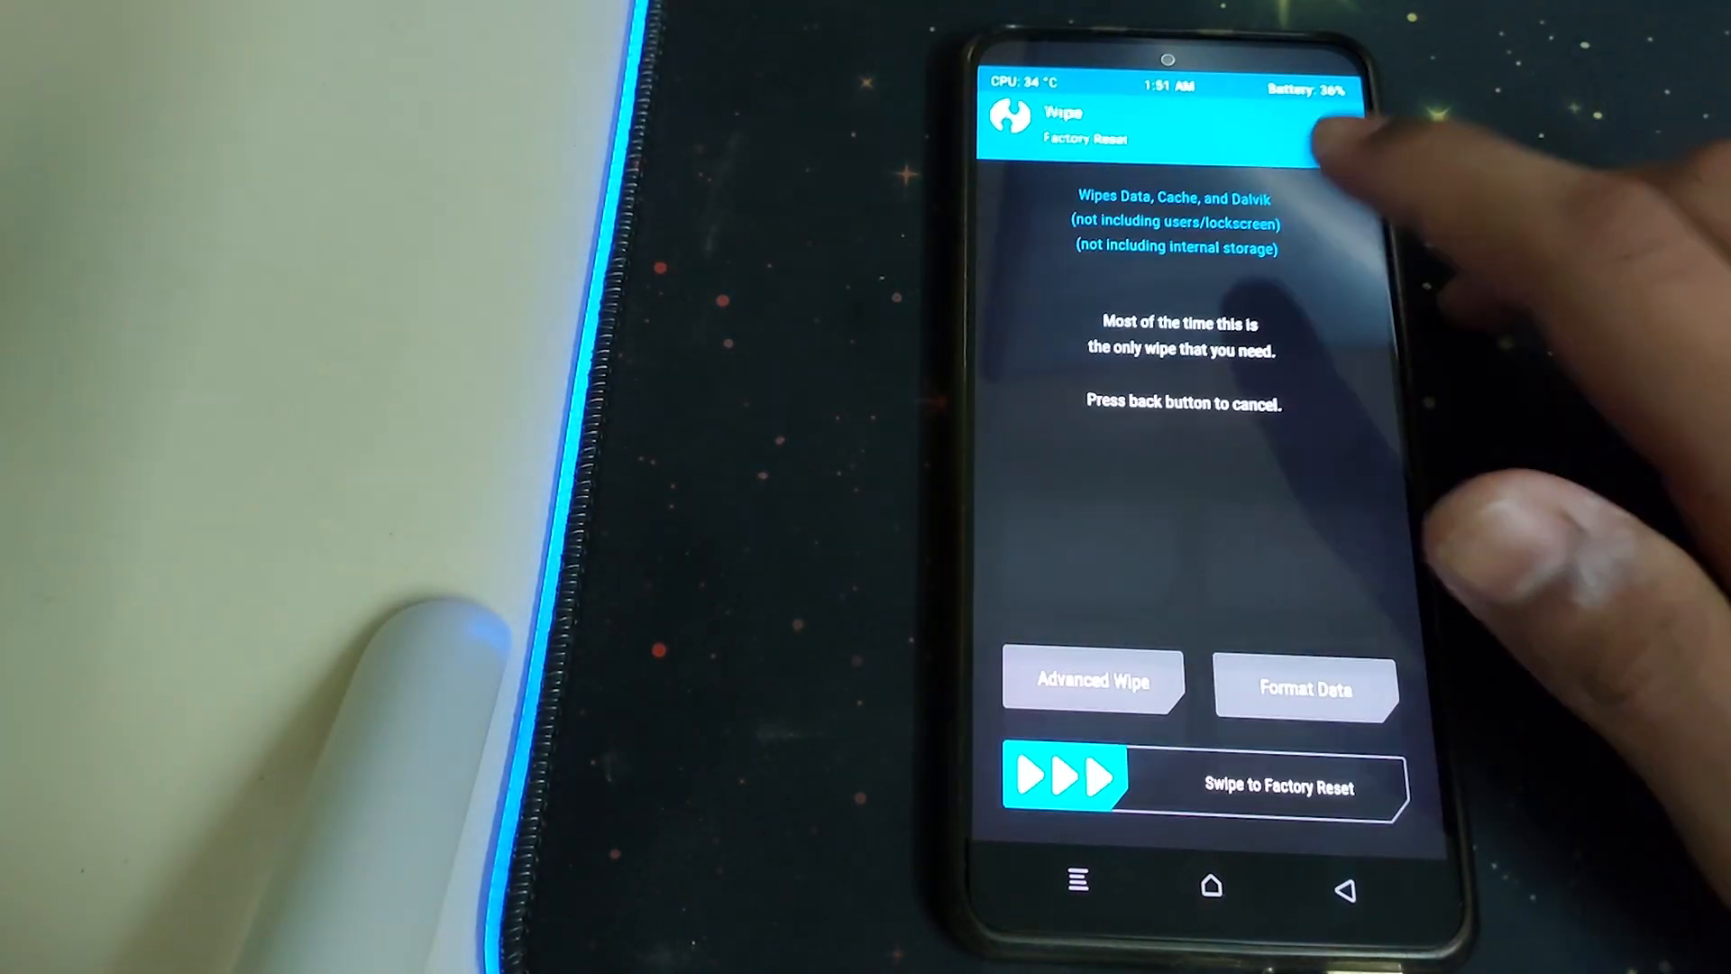
{"action": "left_click", "coordinate": [1093, 685]}
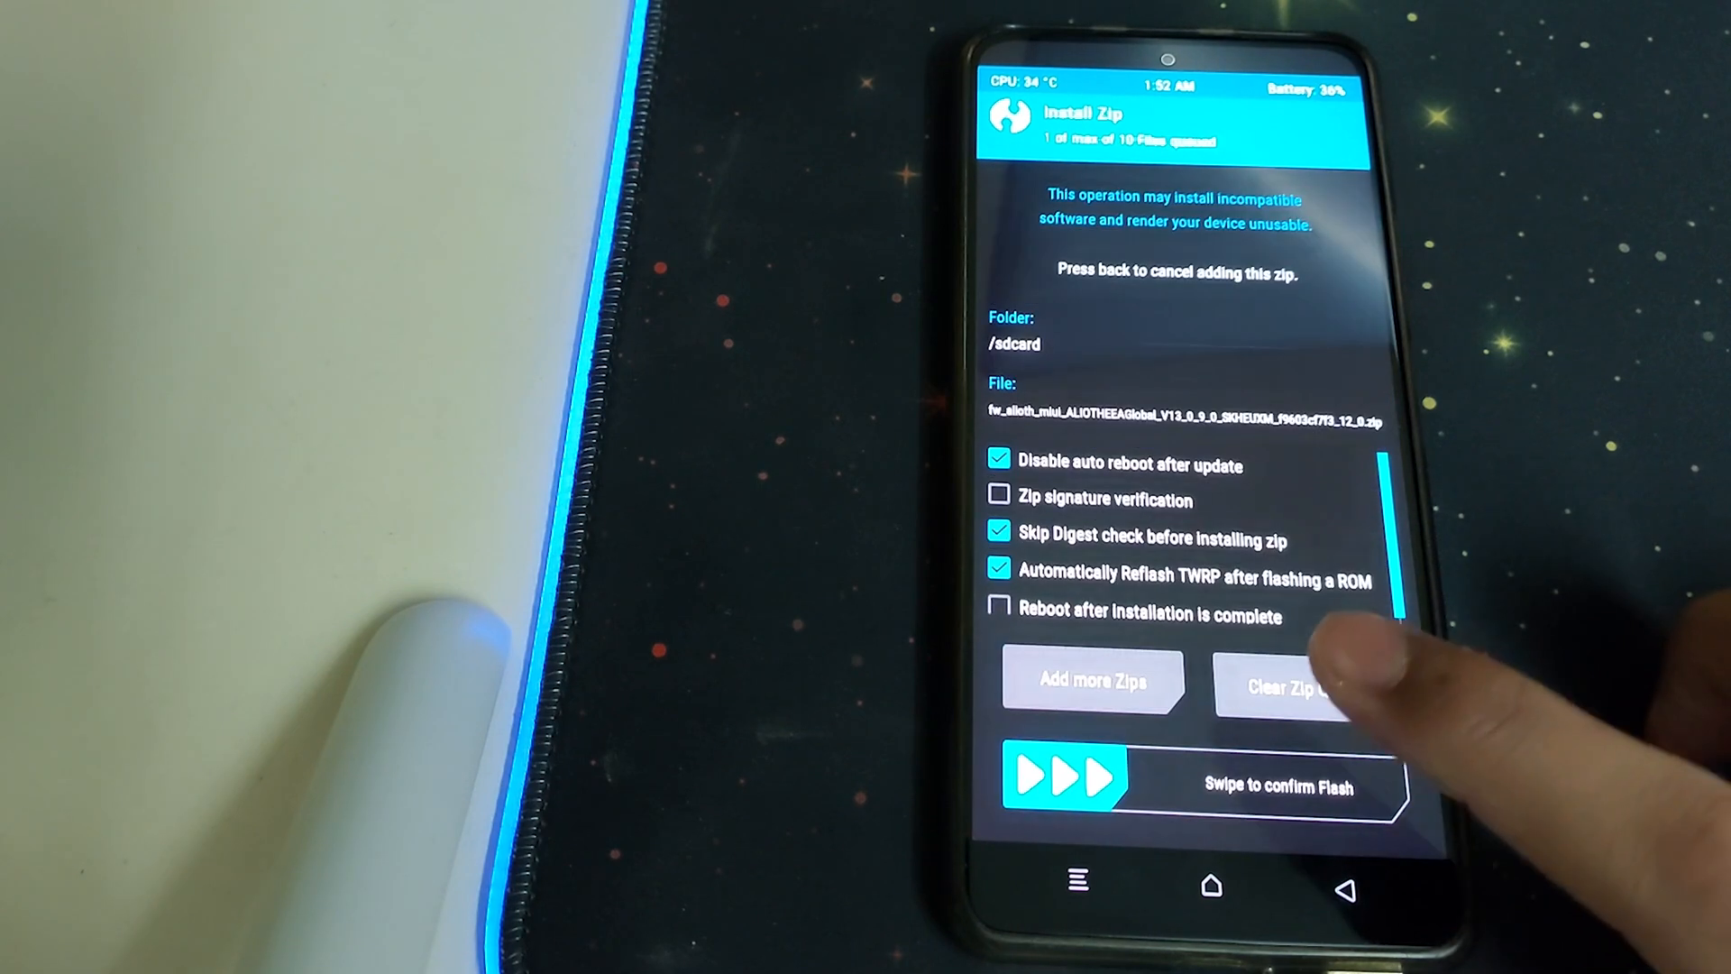
{"action": "left_click", "coordinate": [999, 571]}
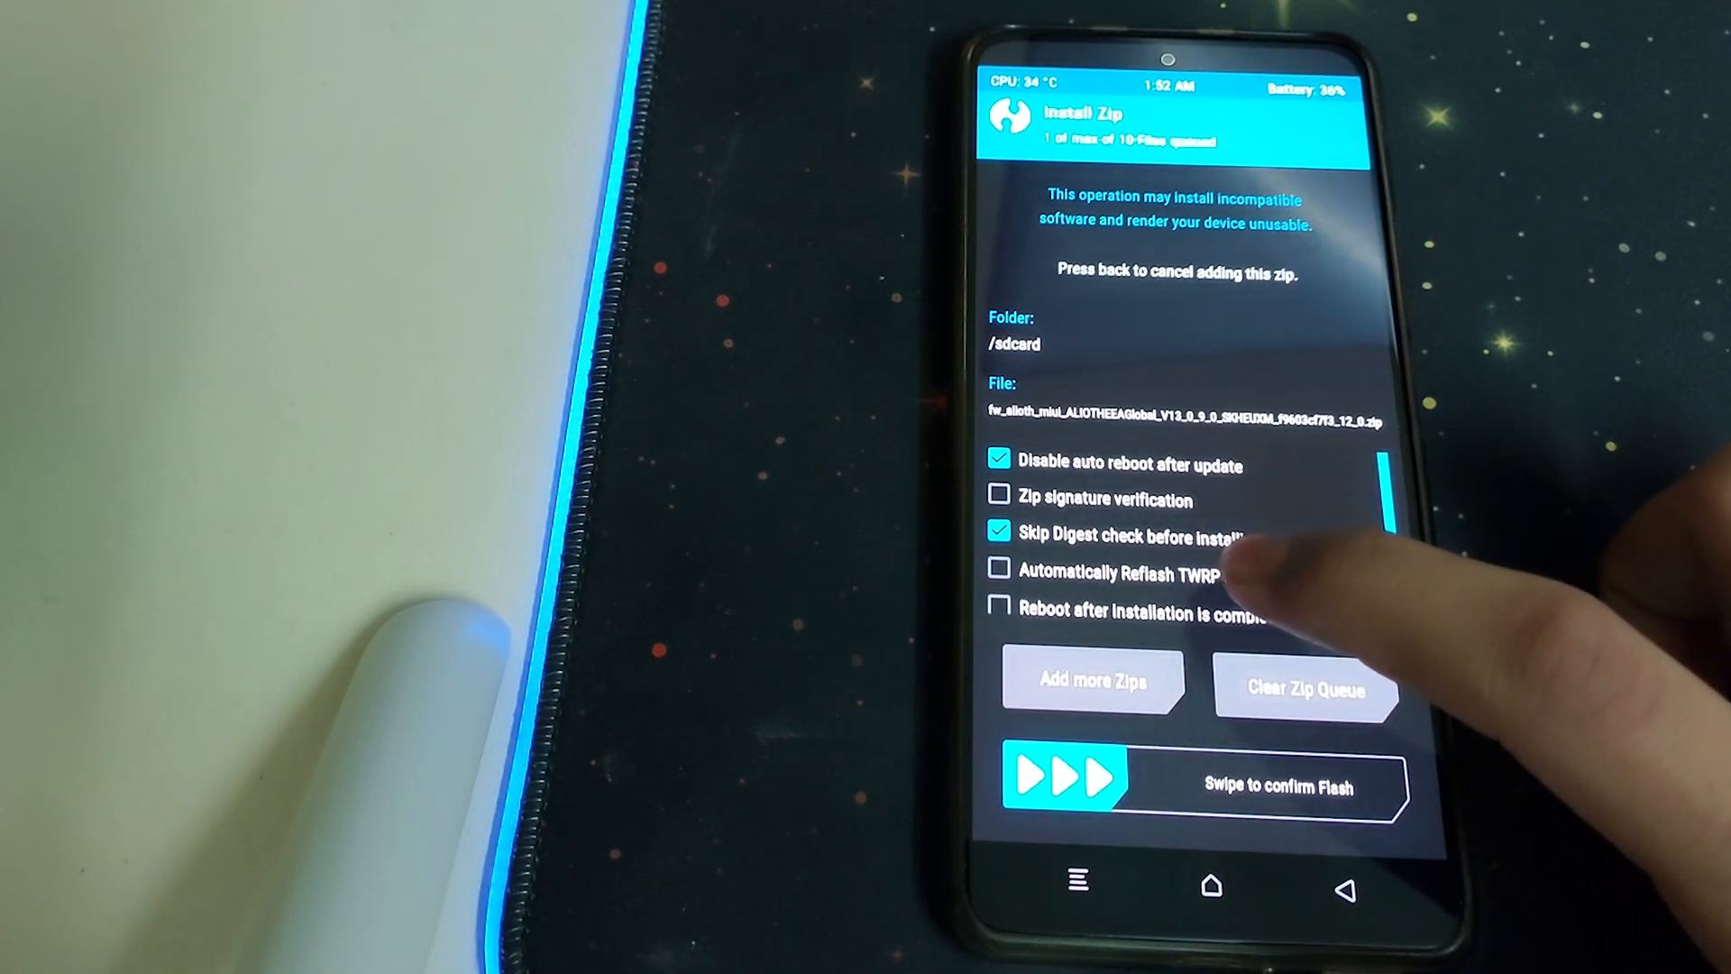
{"action": "left_click_drag", "start_coordinate": [1061, 778], "coordinate": [1358, 783]}
{"action": "type", "text": "yes"}
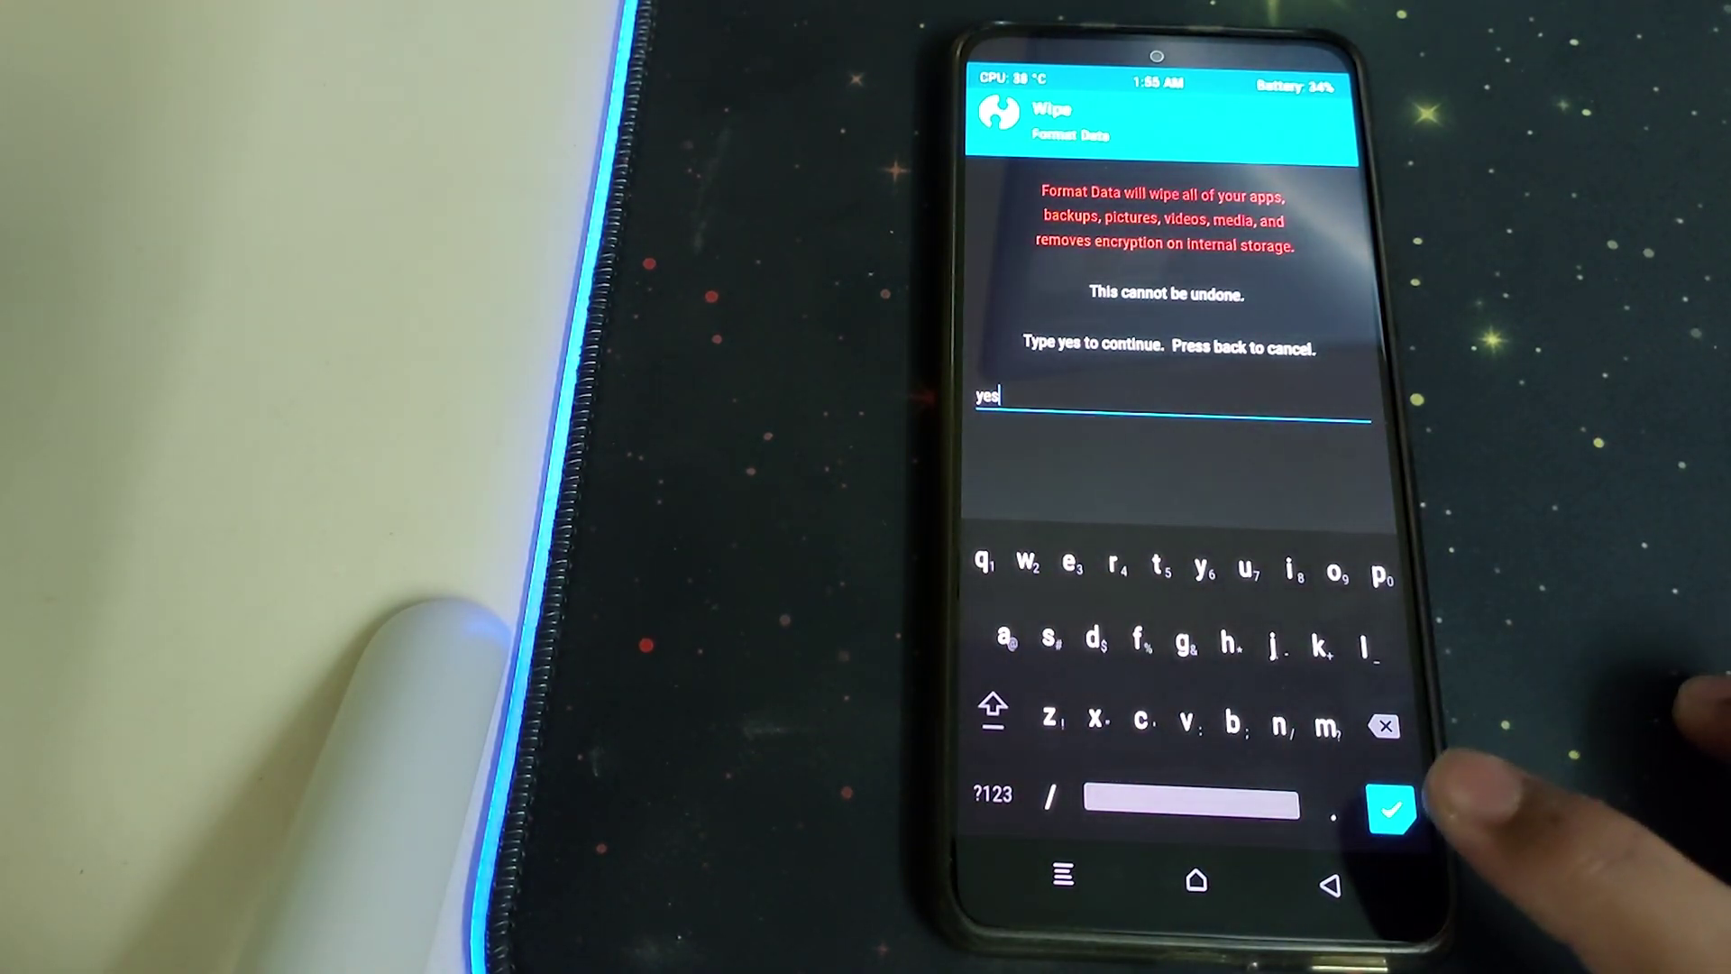
Step: Confirm Format Data with 'yes', then reboot into the newly installed system
{"action": "left_click", "coordinate": [1397, 812]}
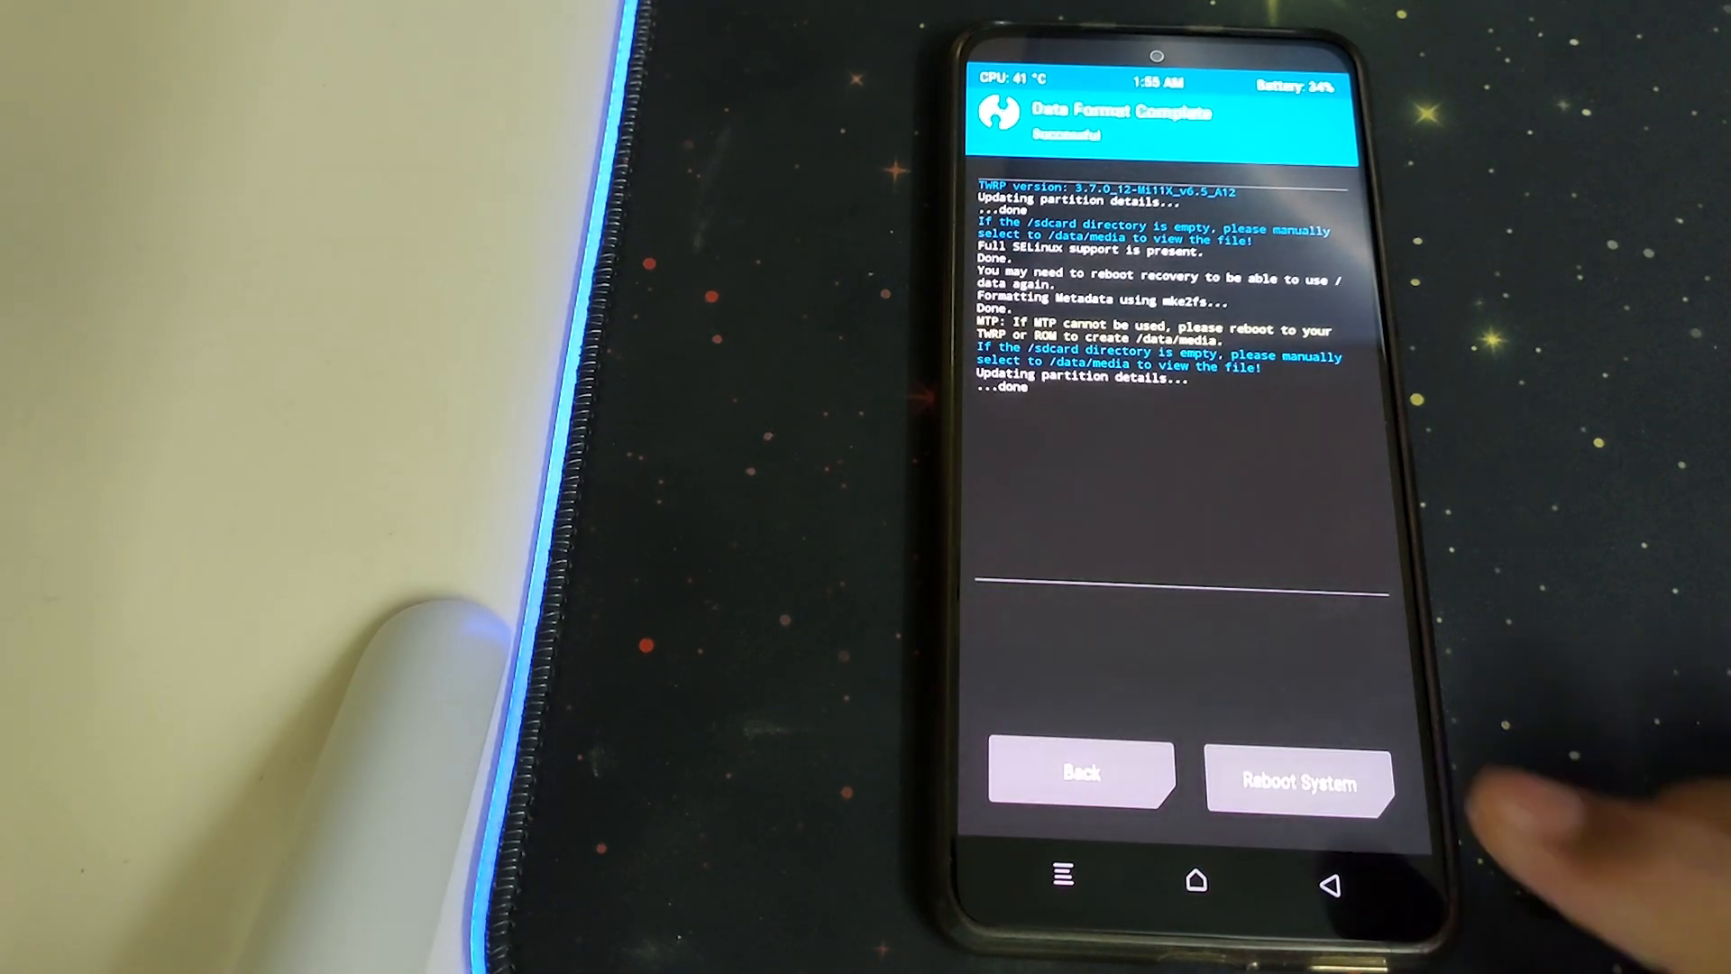
{"action": "left_click", "coordinate": [1294, 779]}
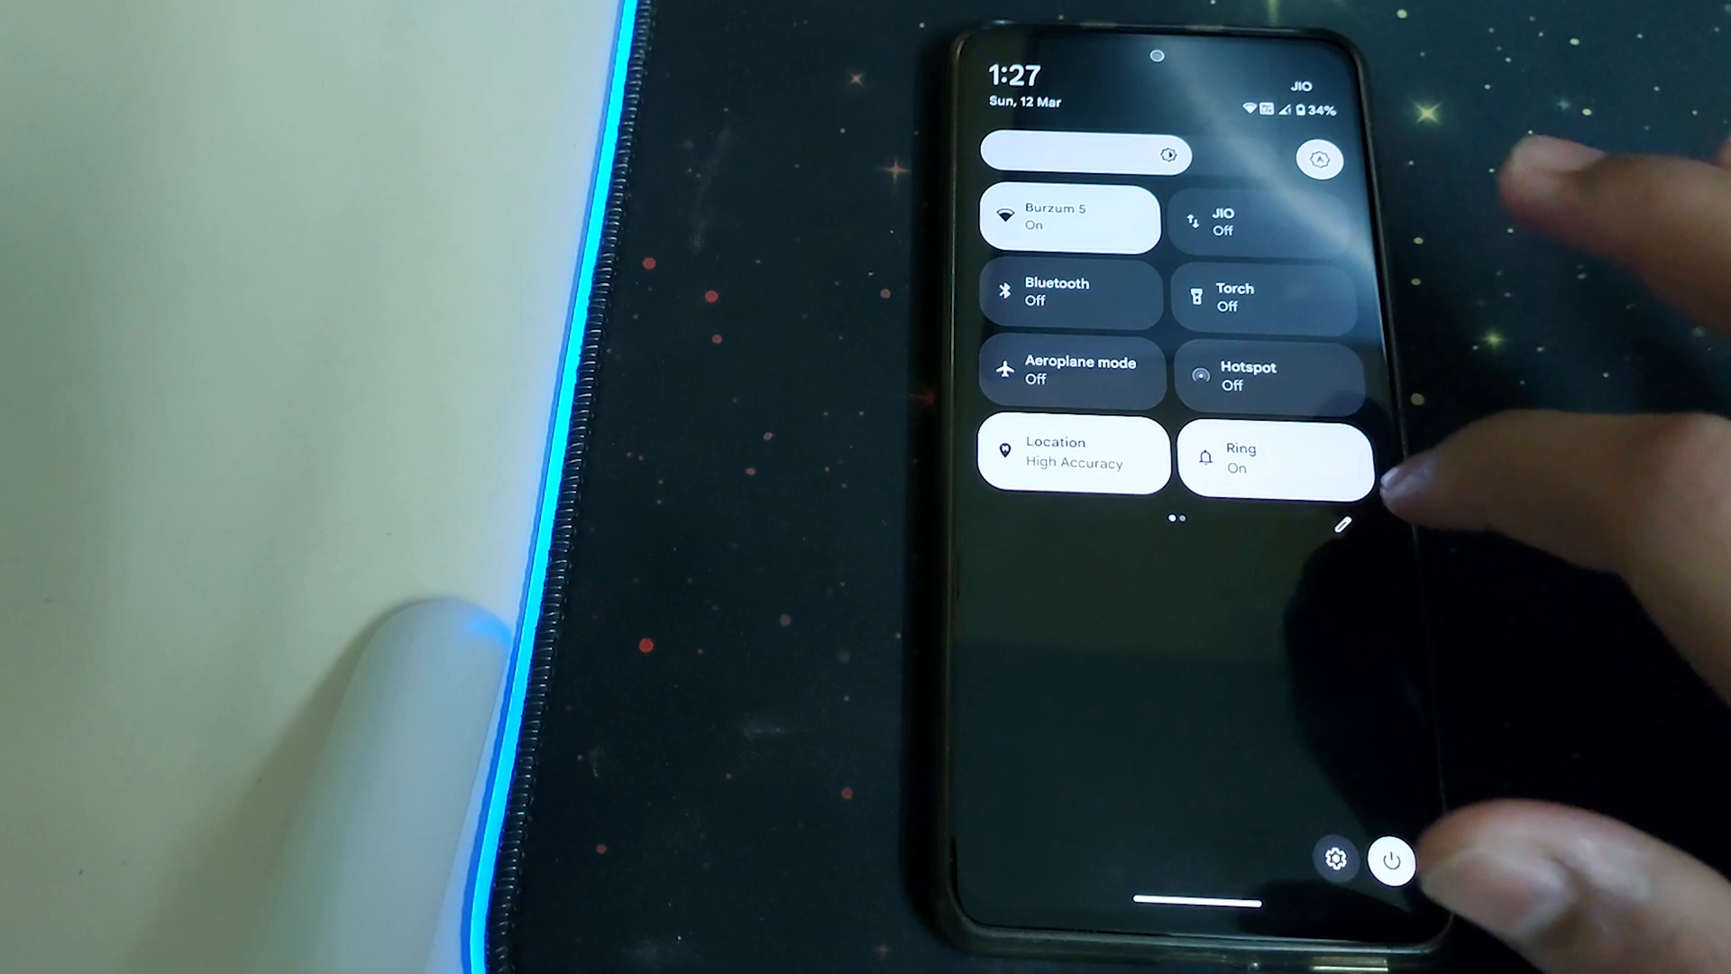
Step: Expand Quick Settings on the freshly booted BananaDroid to view the tiles
{"action": "left_click", "coordinate": [1343, 526]}
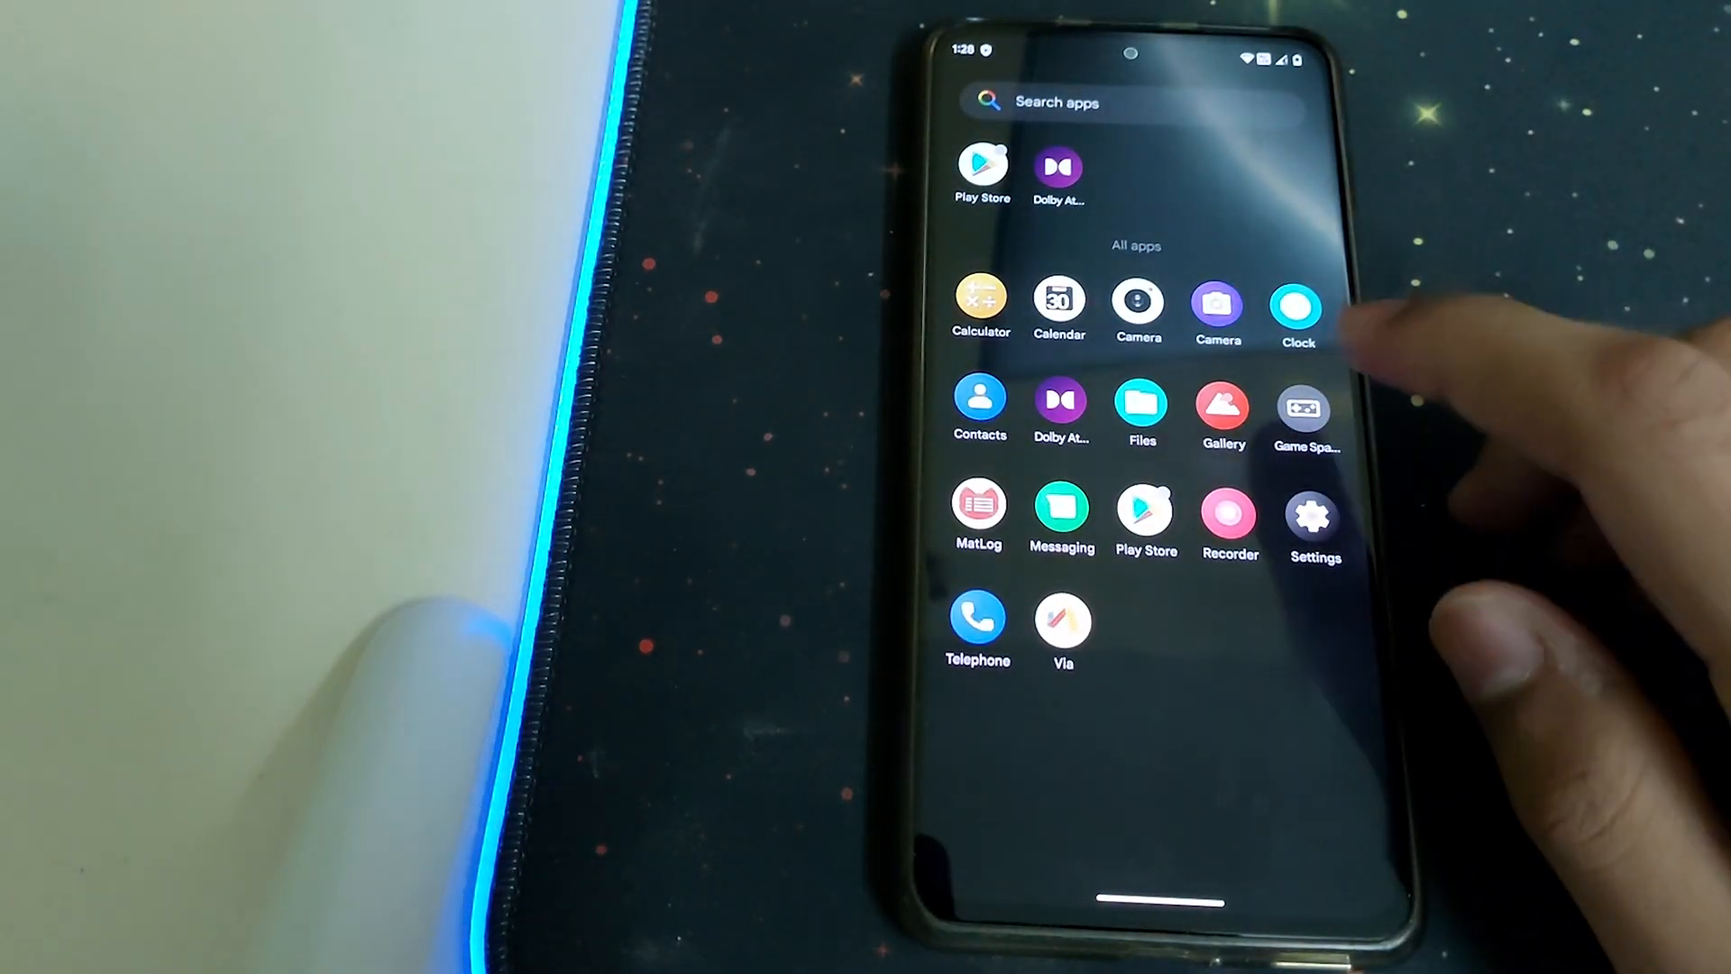
Step: Scroll through Game Space's in-game options, then move on to system settings
{"action": "left_click", "coordinate": [1303, 411]}
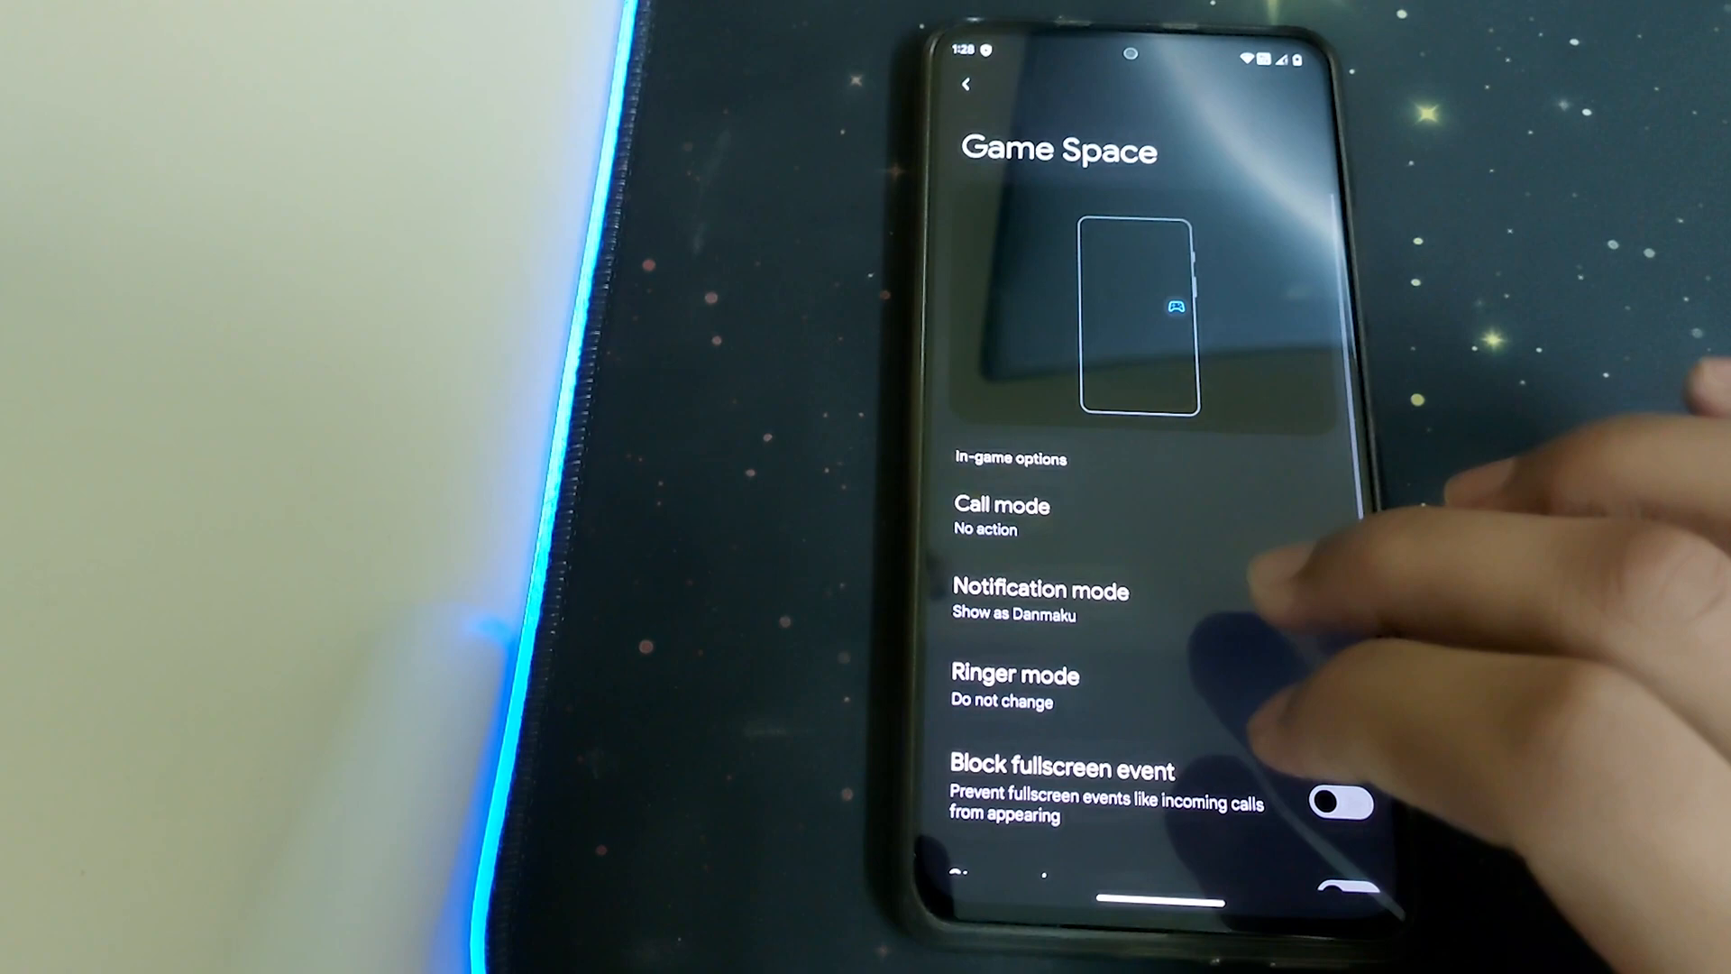
{"action": "scroll", "scroll_direction": "down", "scroll_amount": 3}
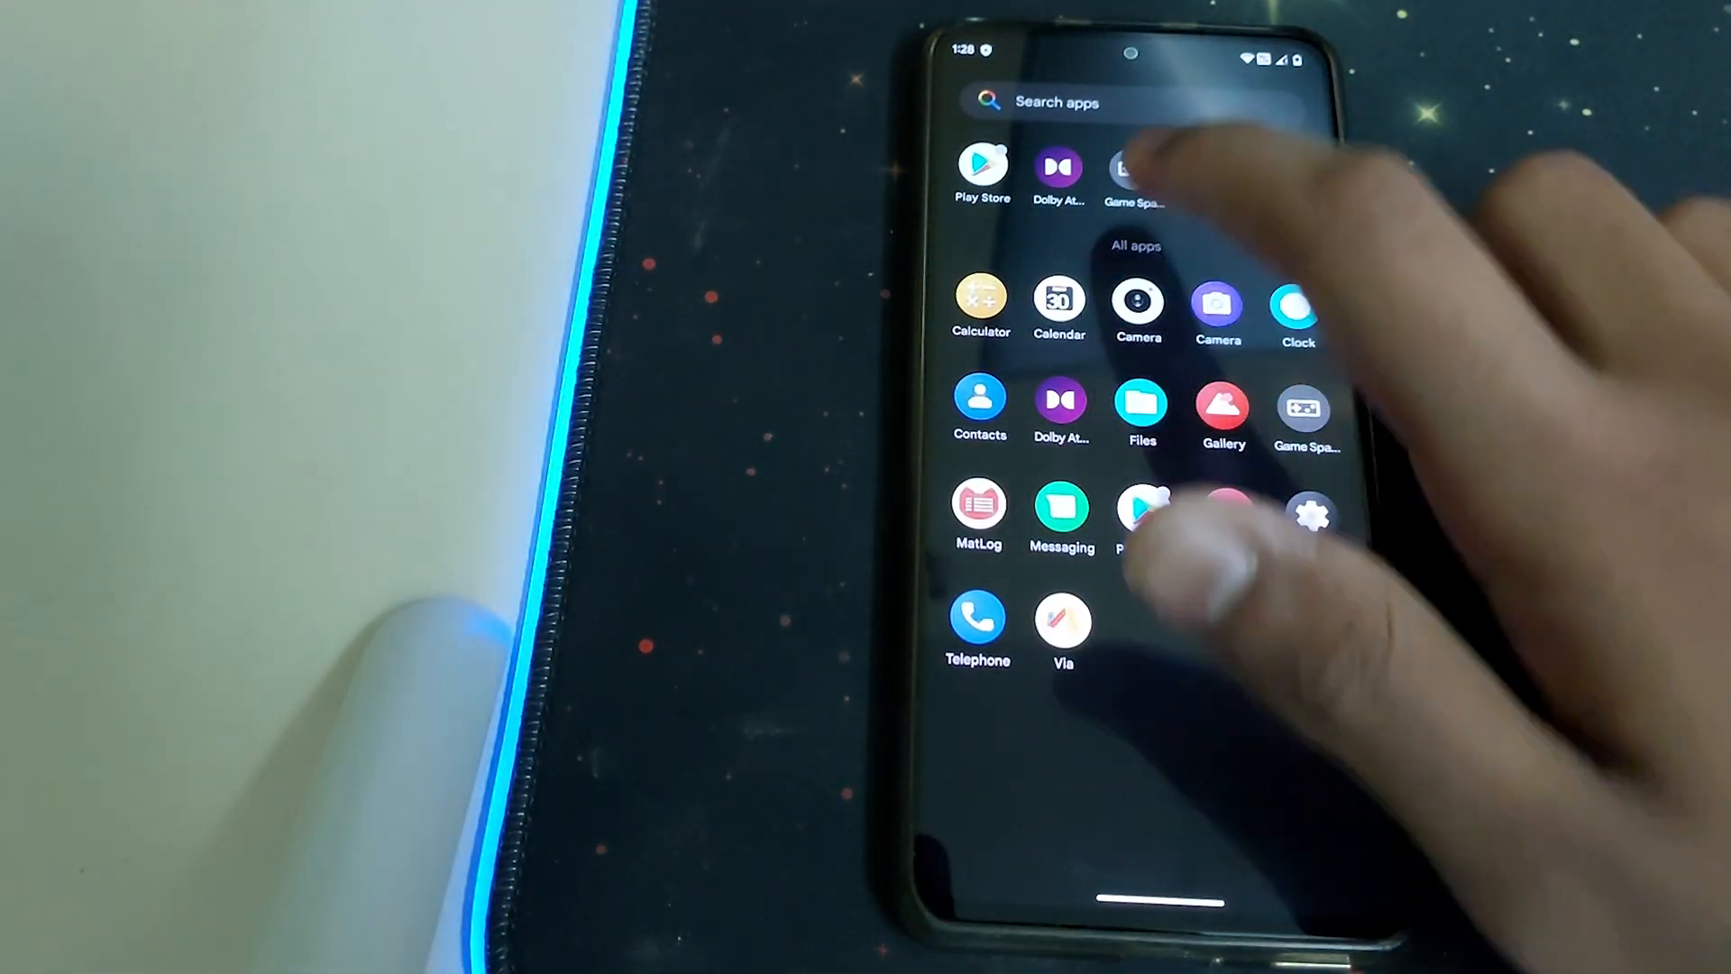
{"action": "left_click", "coordinate": [1062, 616]}
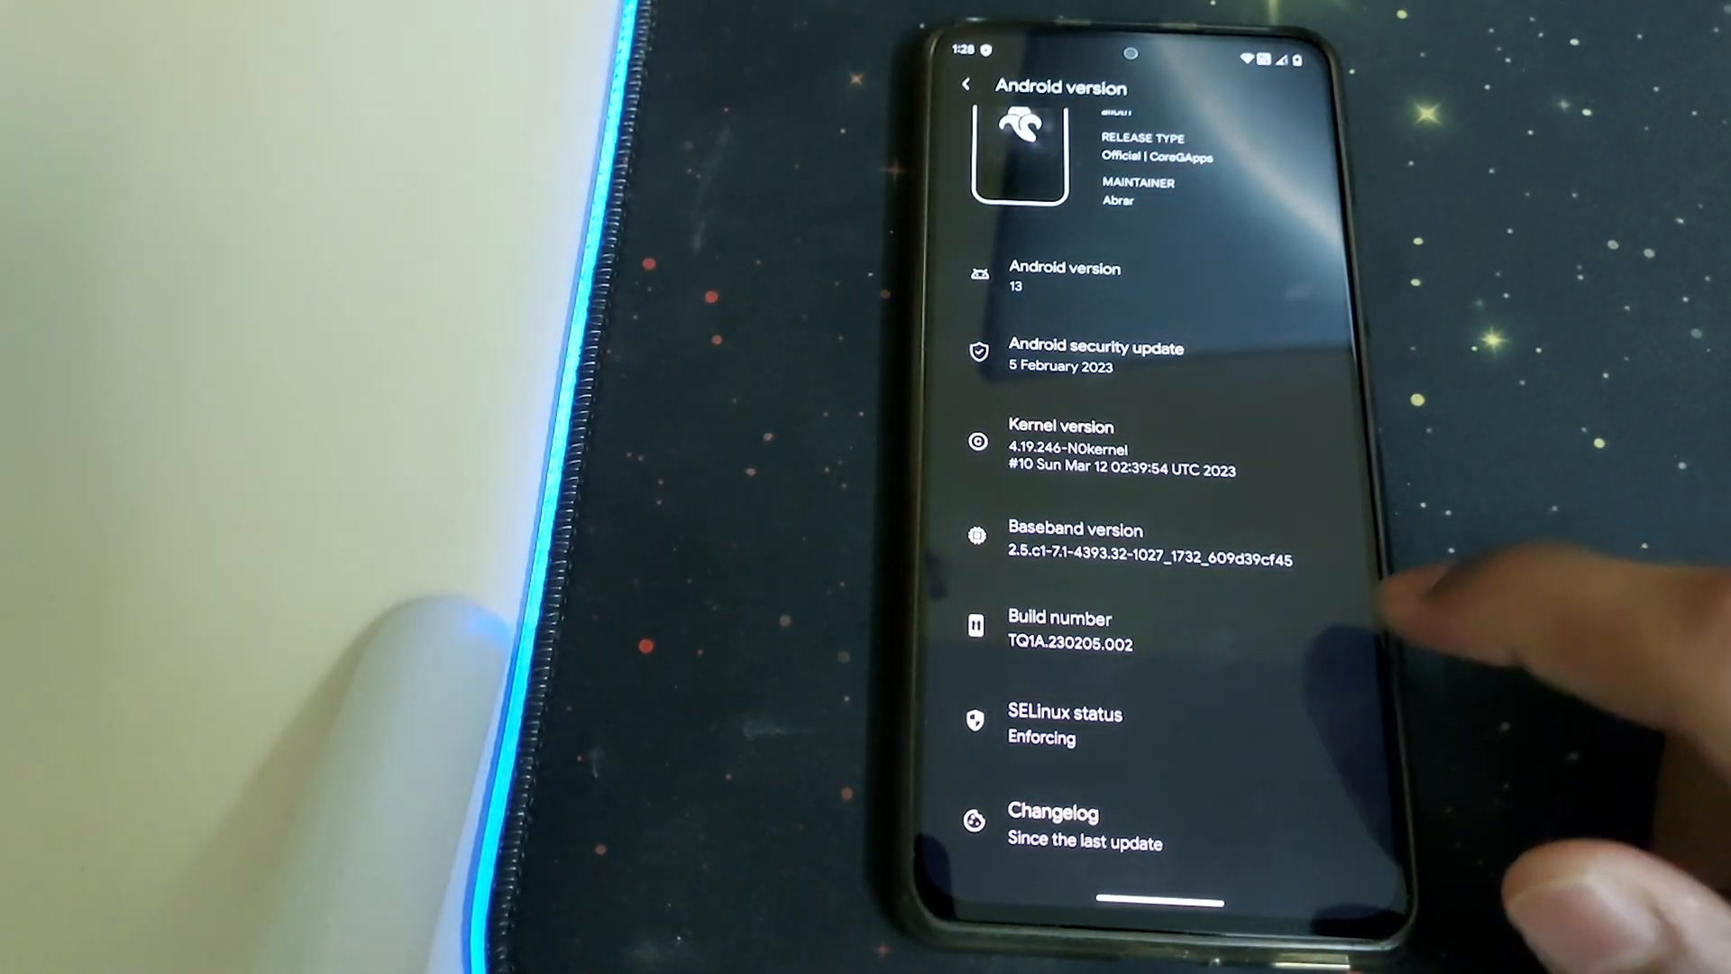
Step: Back out from Android version through About phone to the main Settings list
{"action": "left_click", "coordinate": [968, 85]}
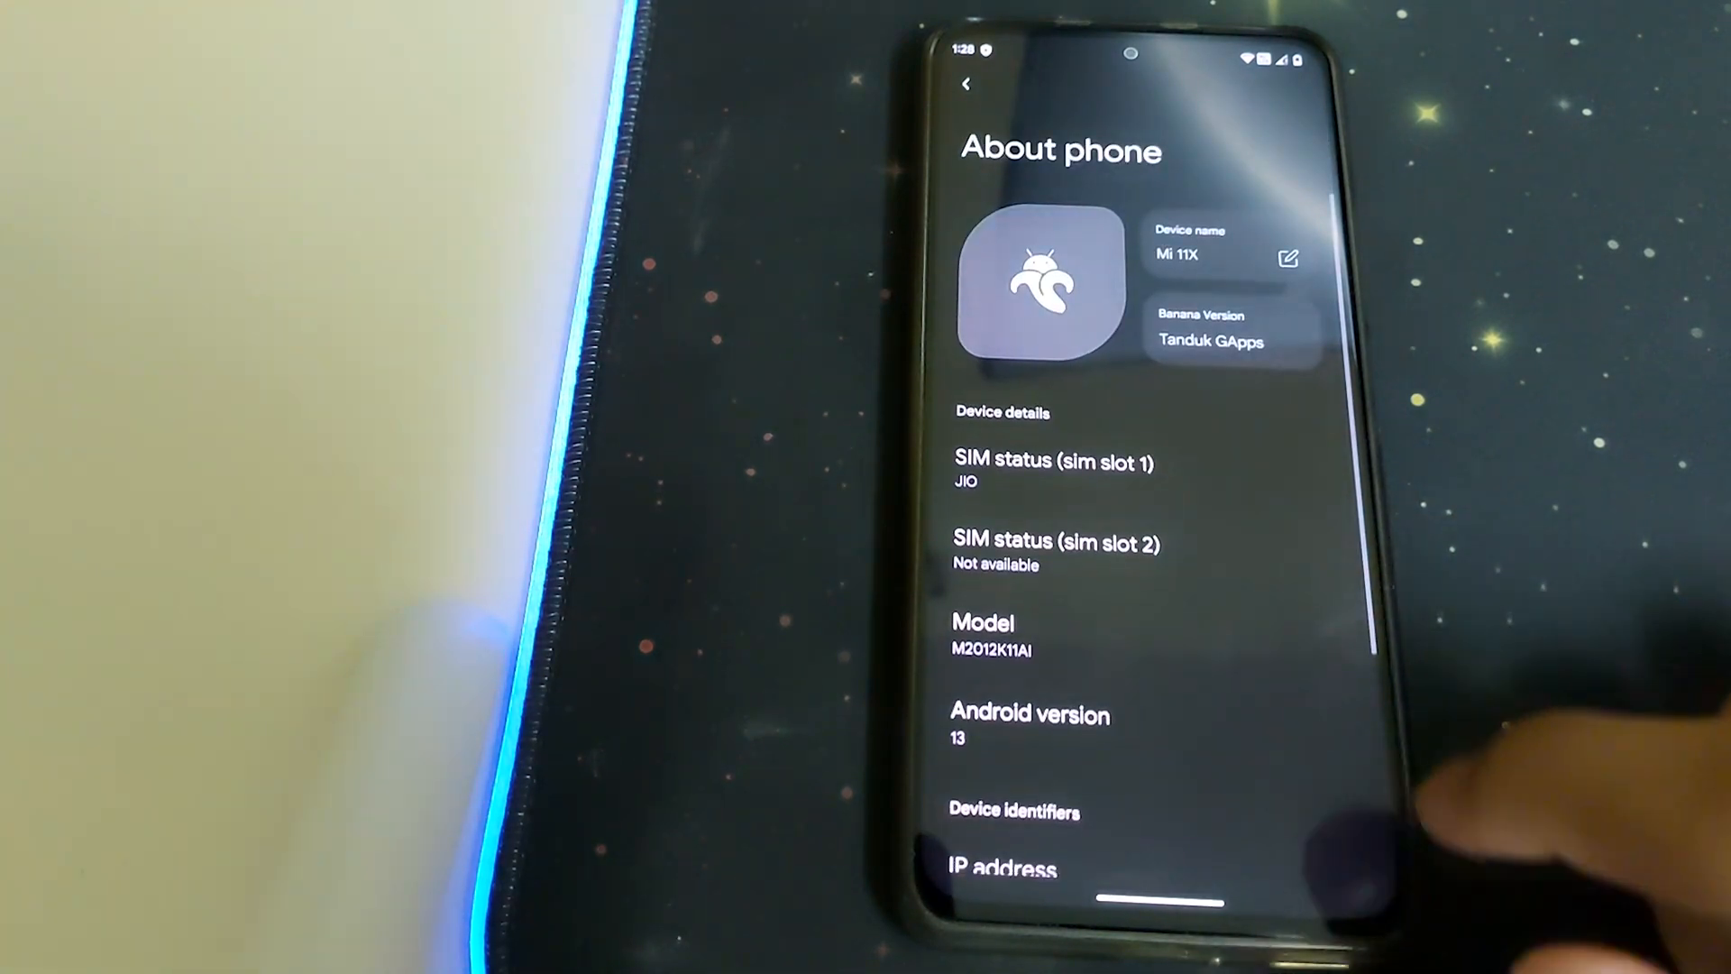
{"action": "left_click", "coordinate": [964, 84]}
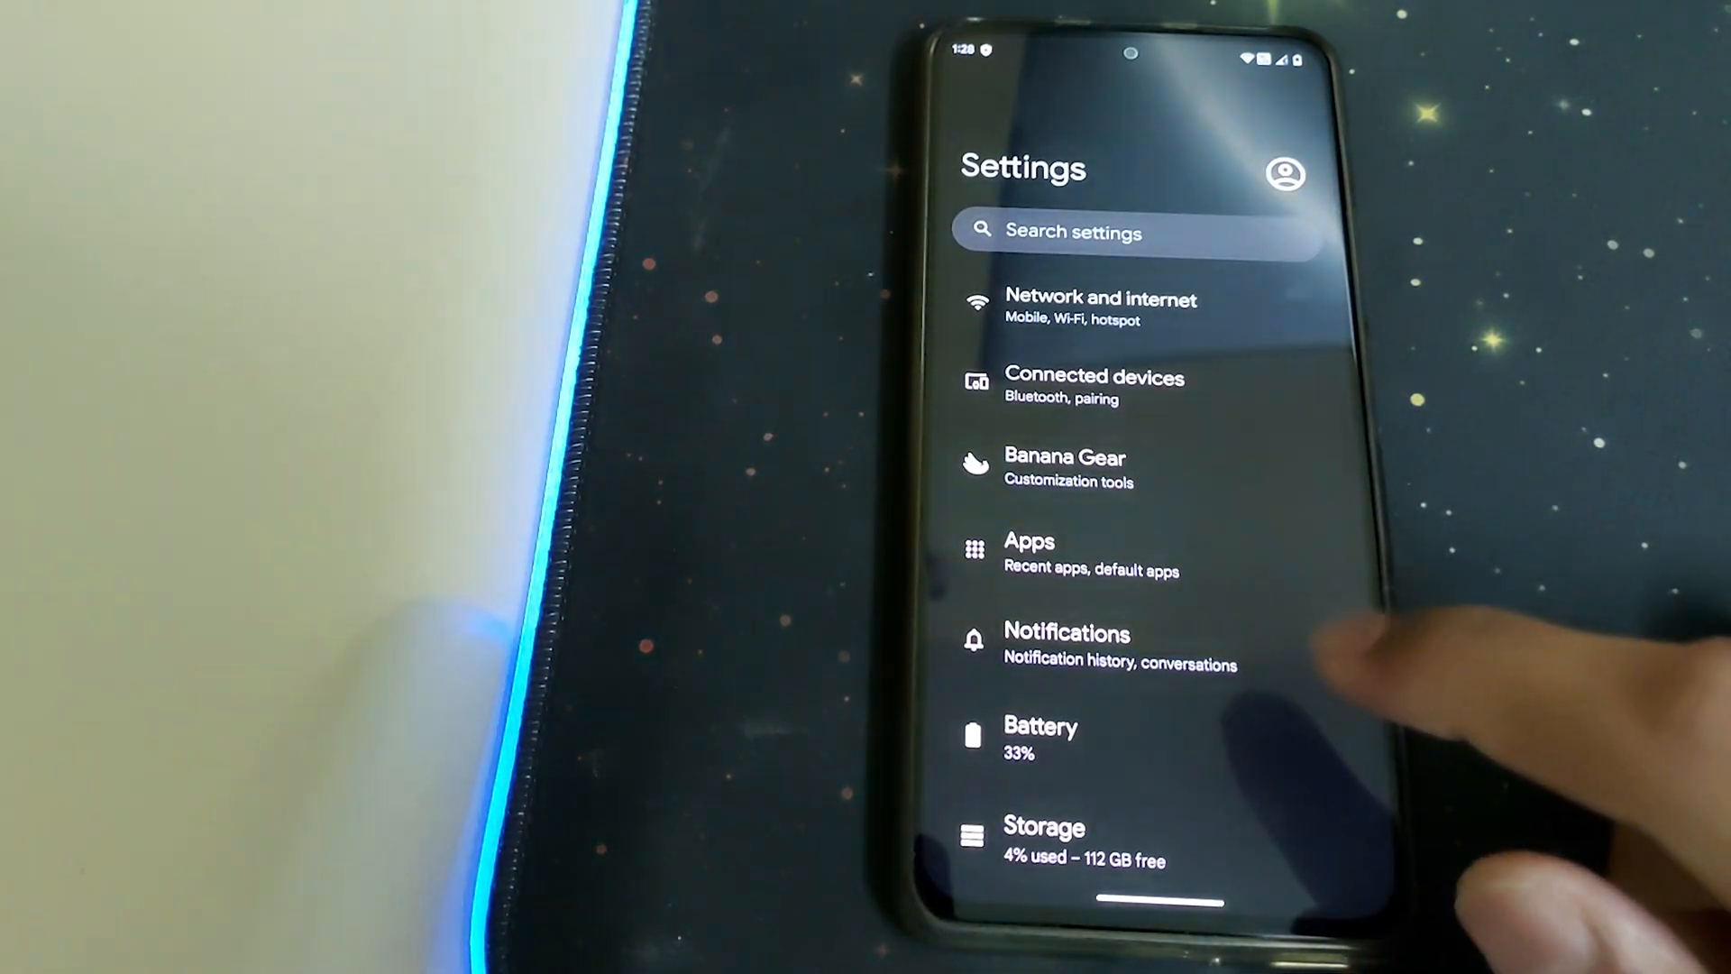
Step: In Banana Gear Status Bar, view logo settings and set battery style to Icon portrait
{"action": "left_click", "coordinate": [1066, 466]}
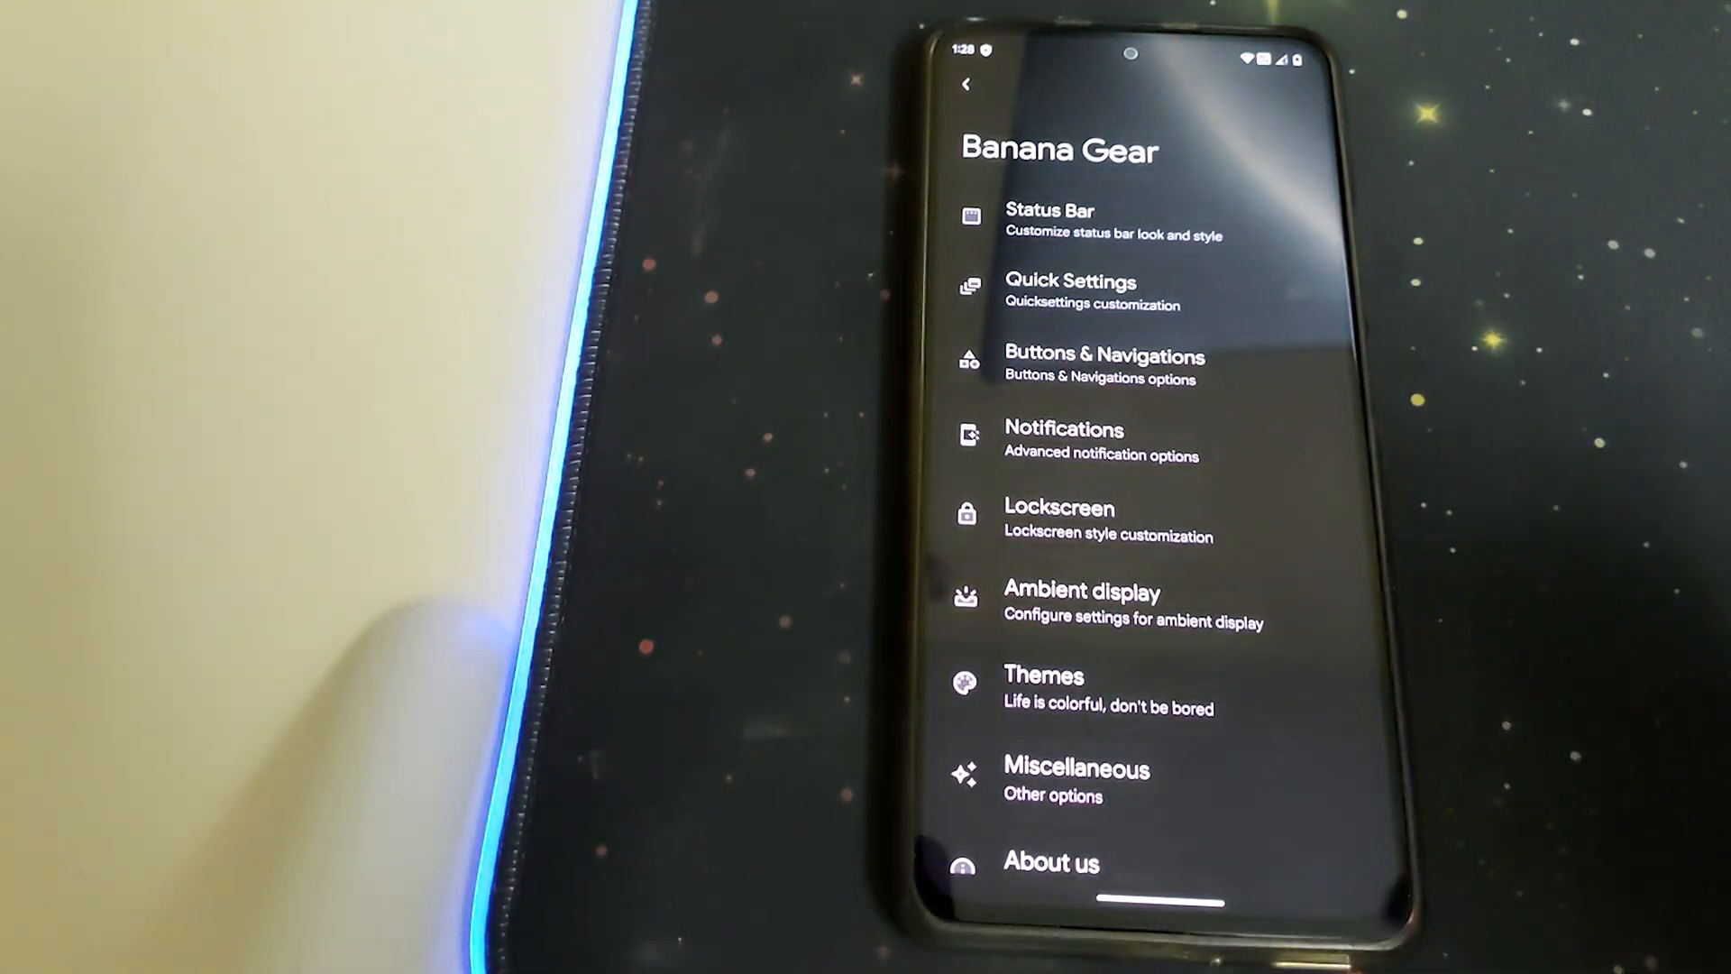
{"action": "left_click", "coordinate": [1052, 209]}
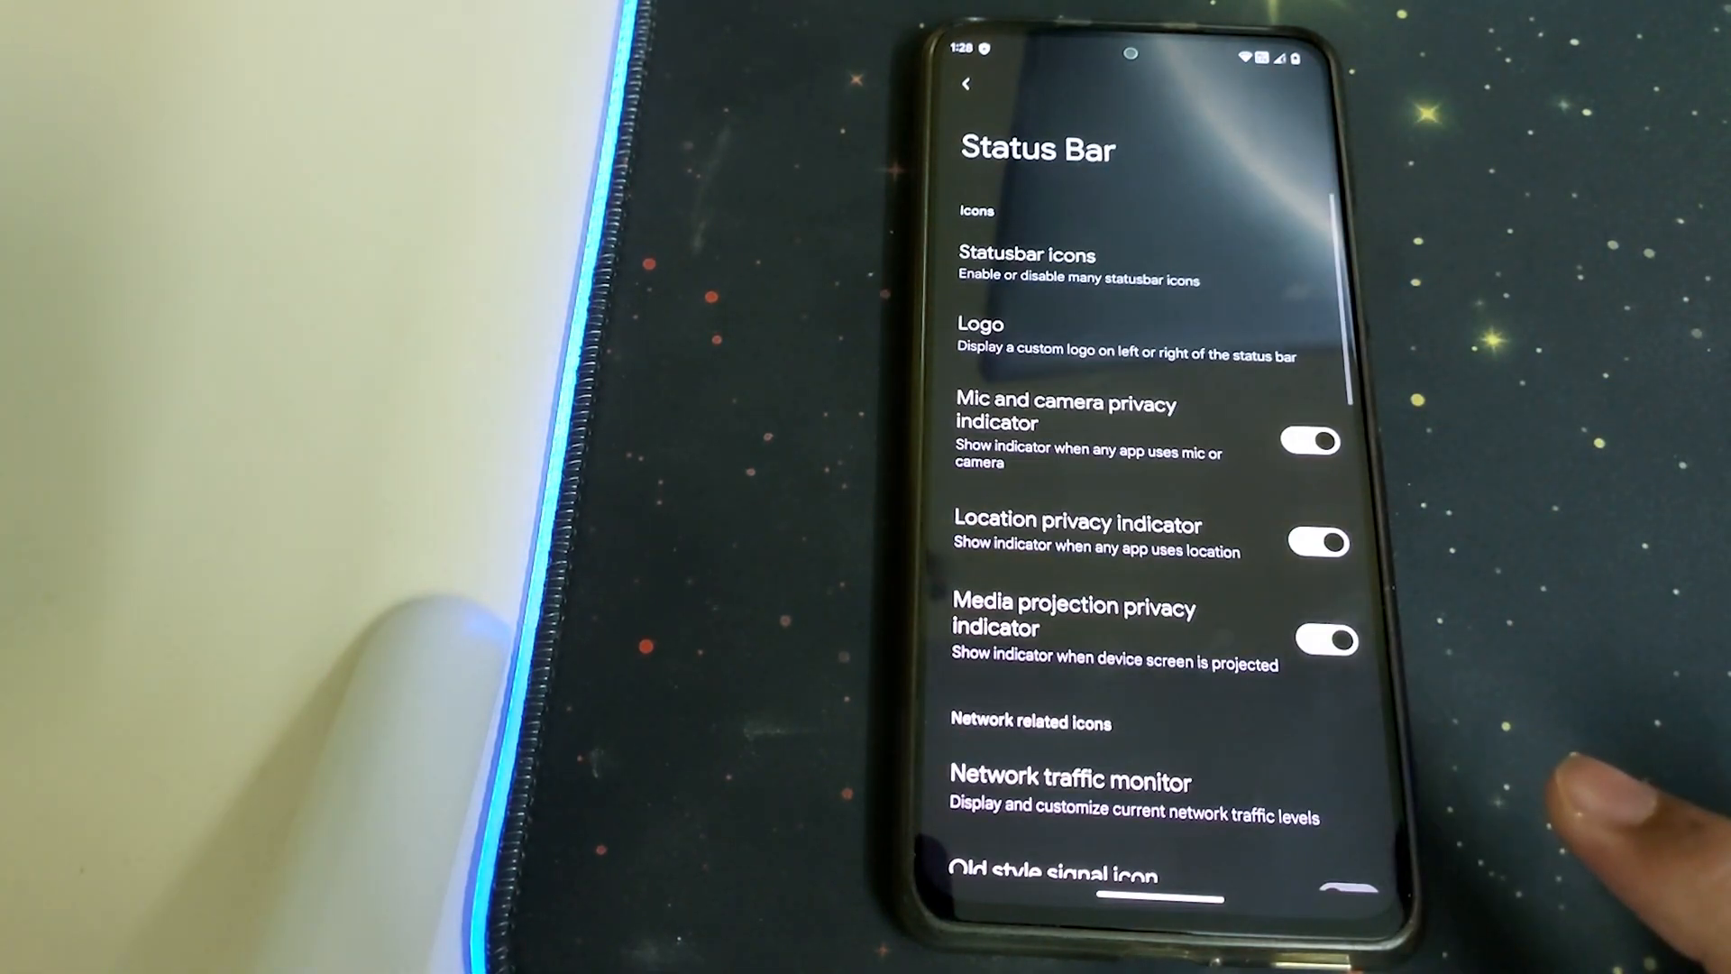
{"action": "left_click", "coordinate": [1028, 266]}
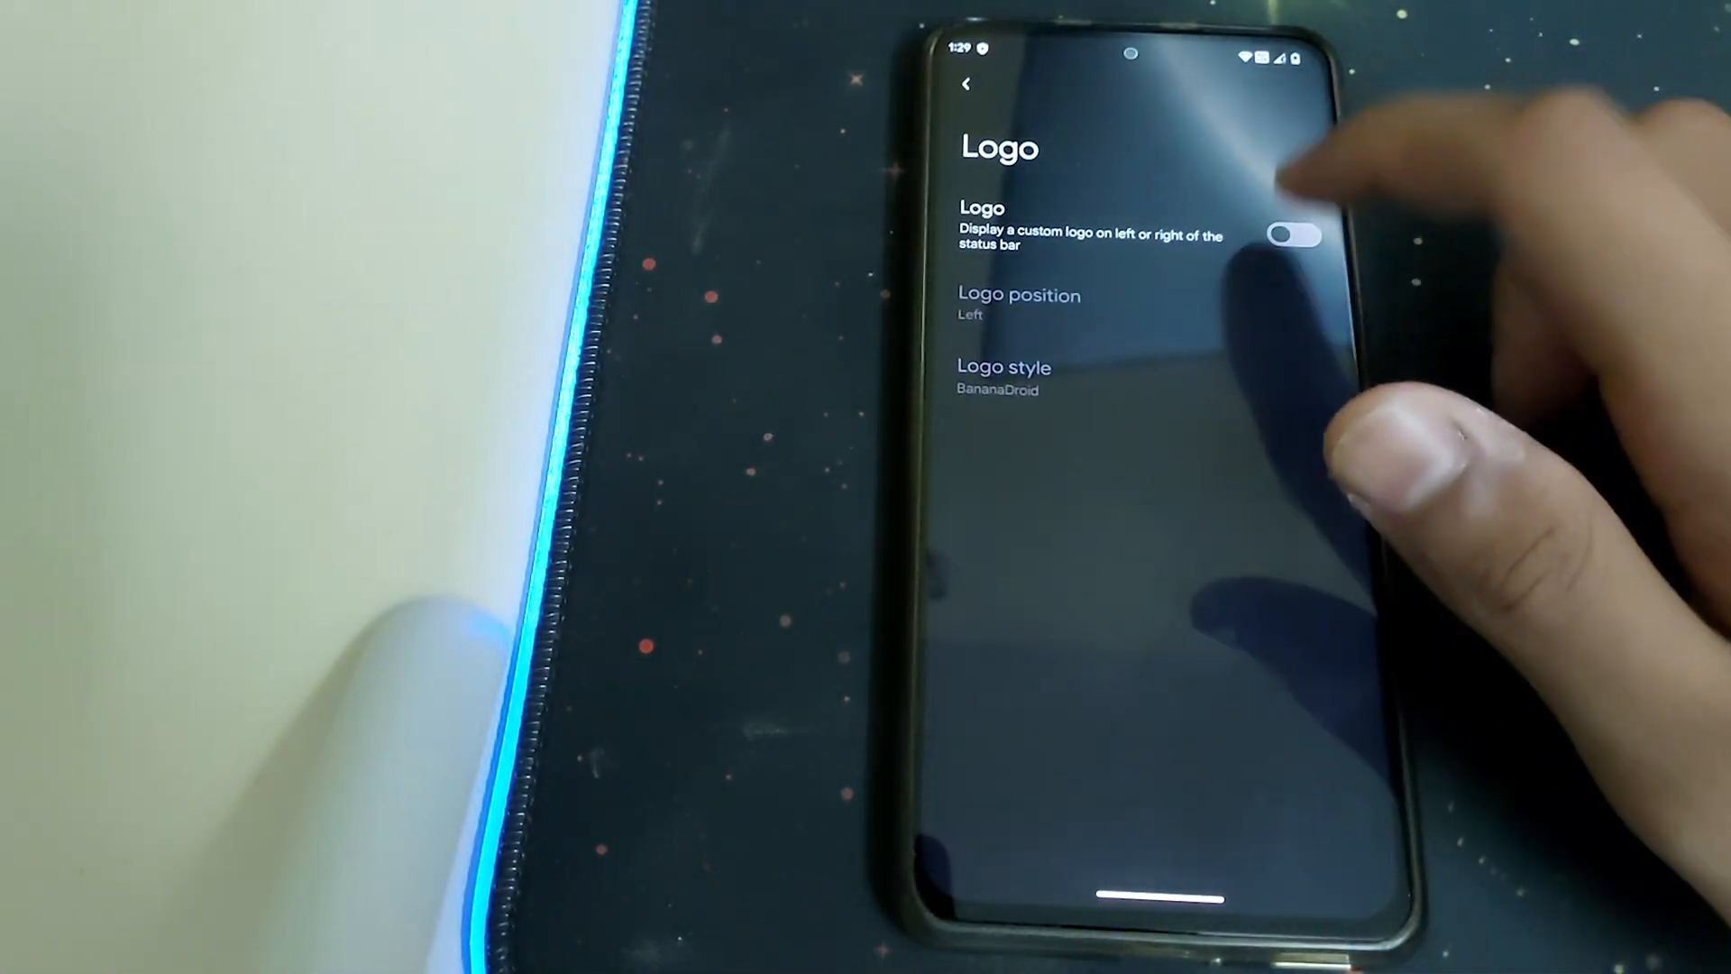
{"action": "left_click", "coordinate": [966, 83]}
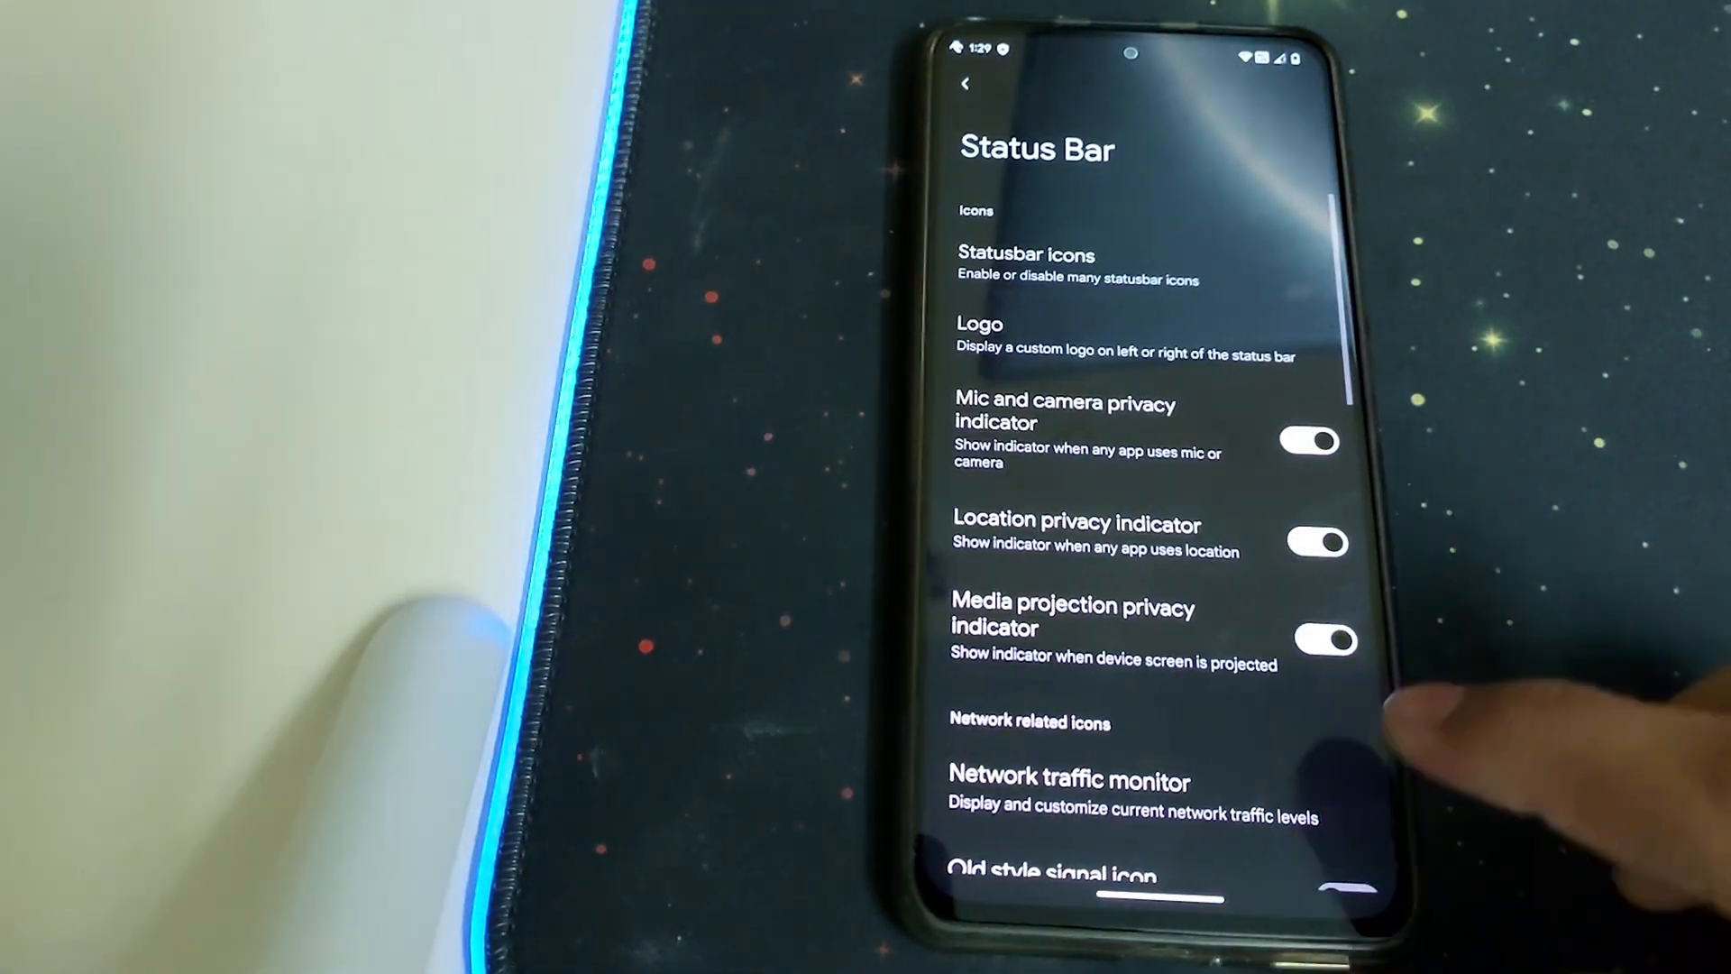
{"action": "scroll", "scroll_direction": "down", "scroll_amount": 3}
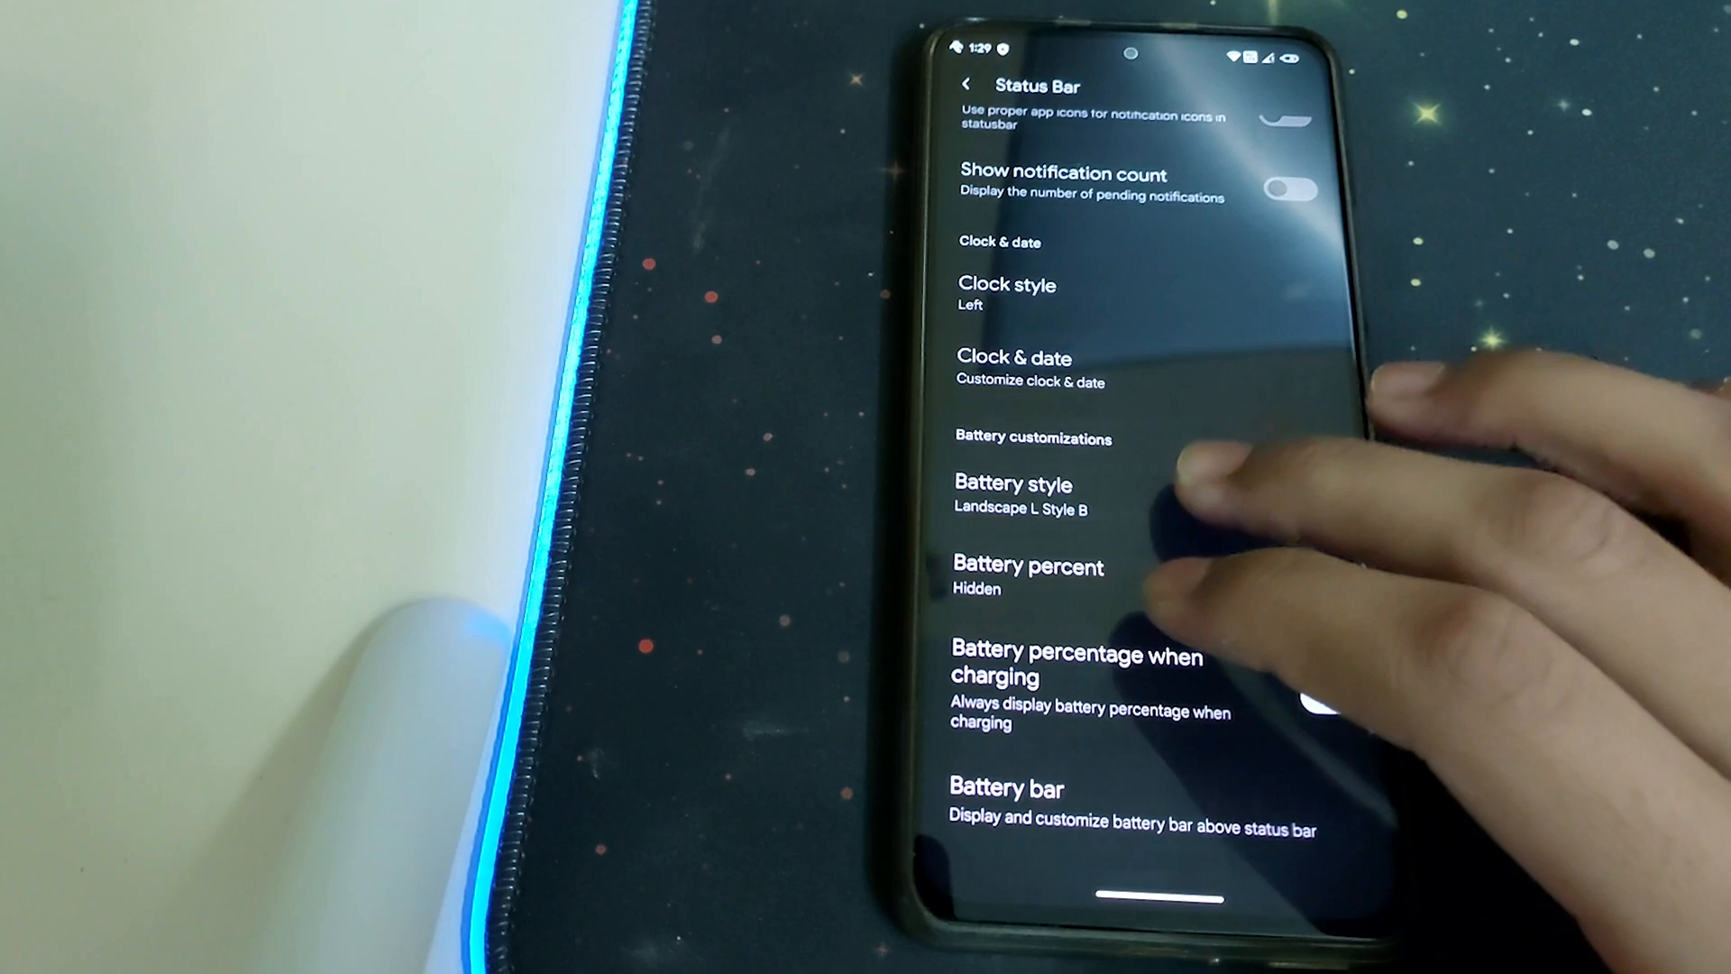
{"action": "left_click", "coordinate": [1012, 484]}
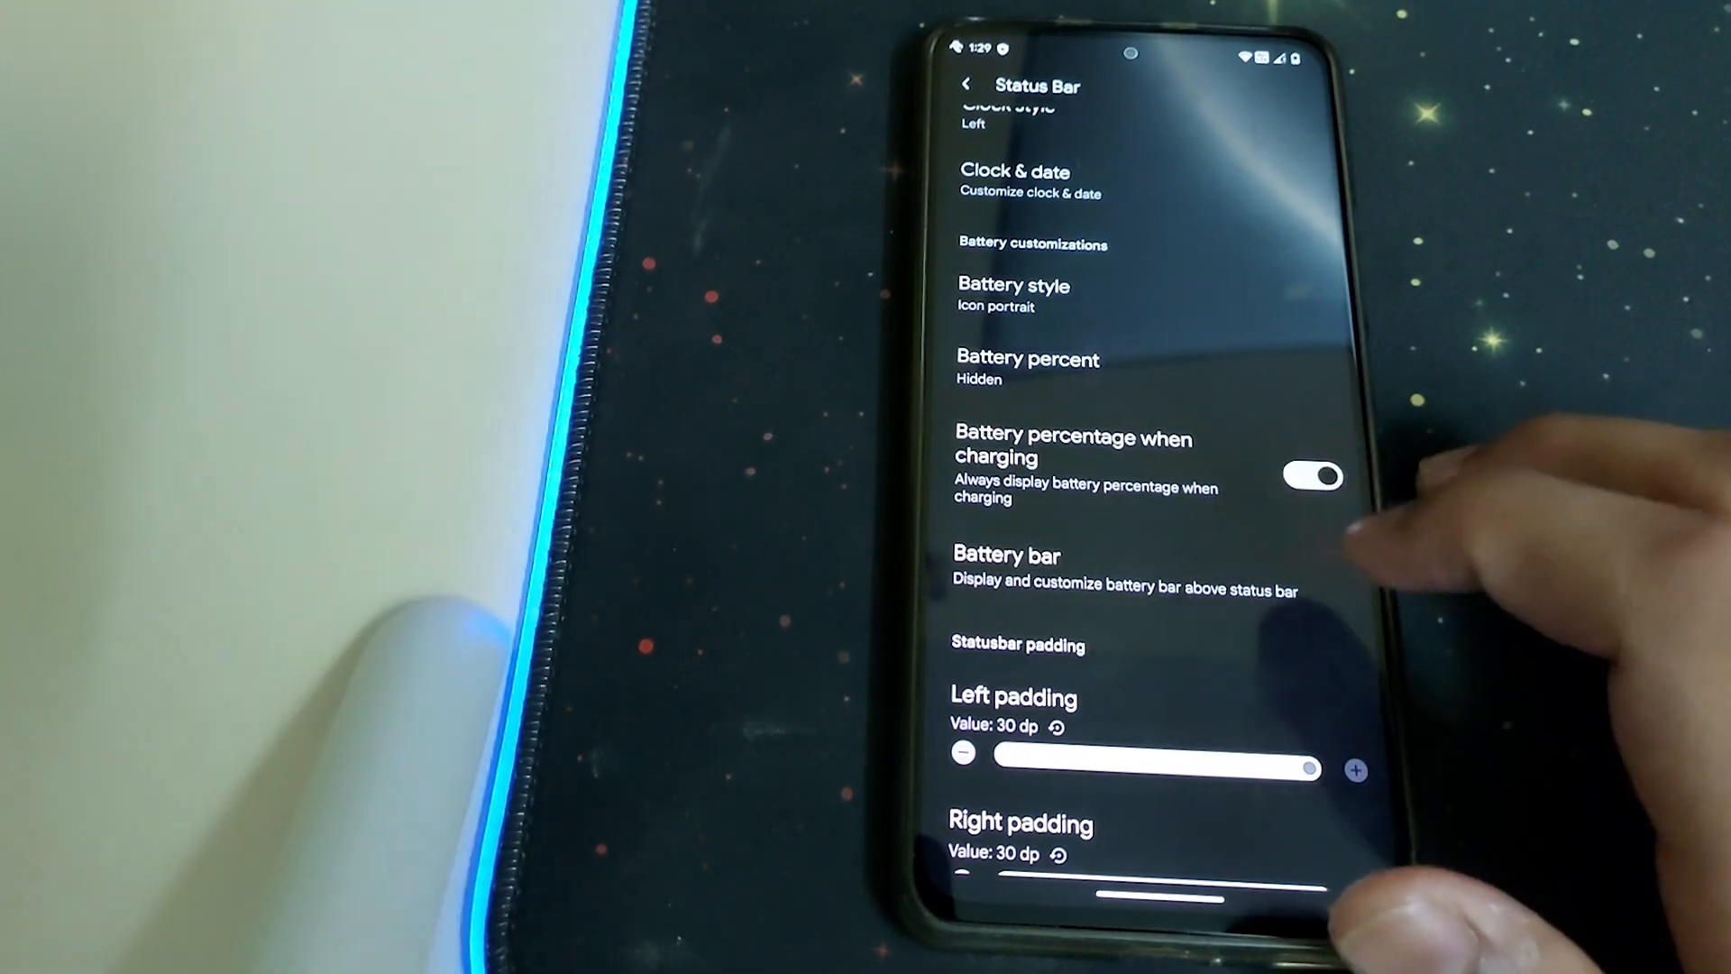
{"action": "left_click", "coordinate": [965, 82]}
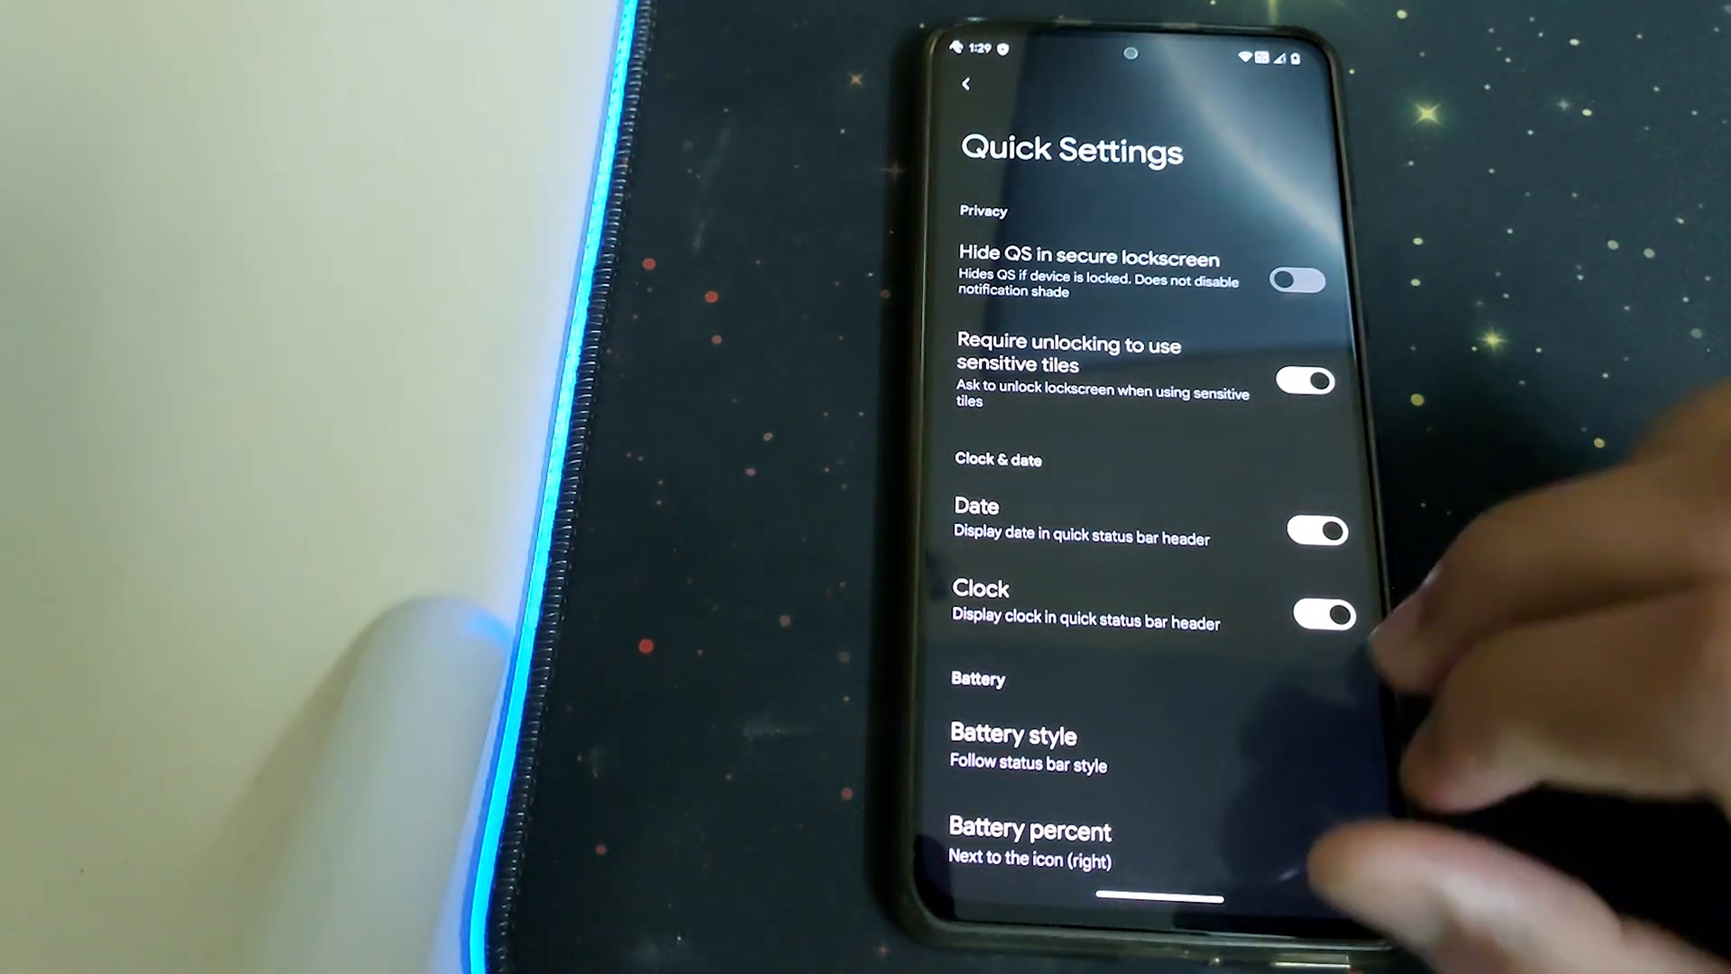
Step: Scroll to Buttons & Navigations to see power and volume button options
{"action": "scroll", "scroll_direction": "down", "scroll_amount": 3}
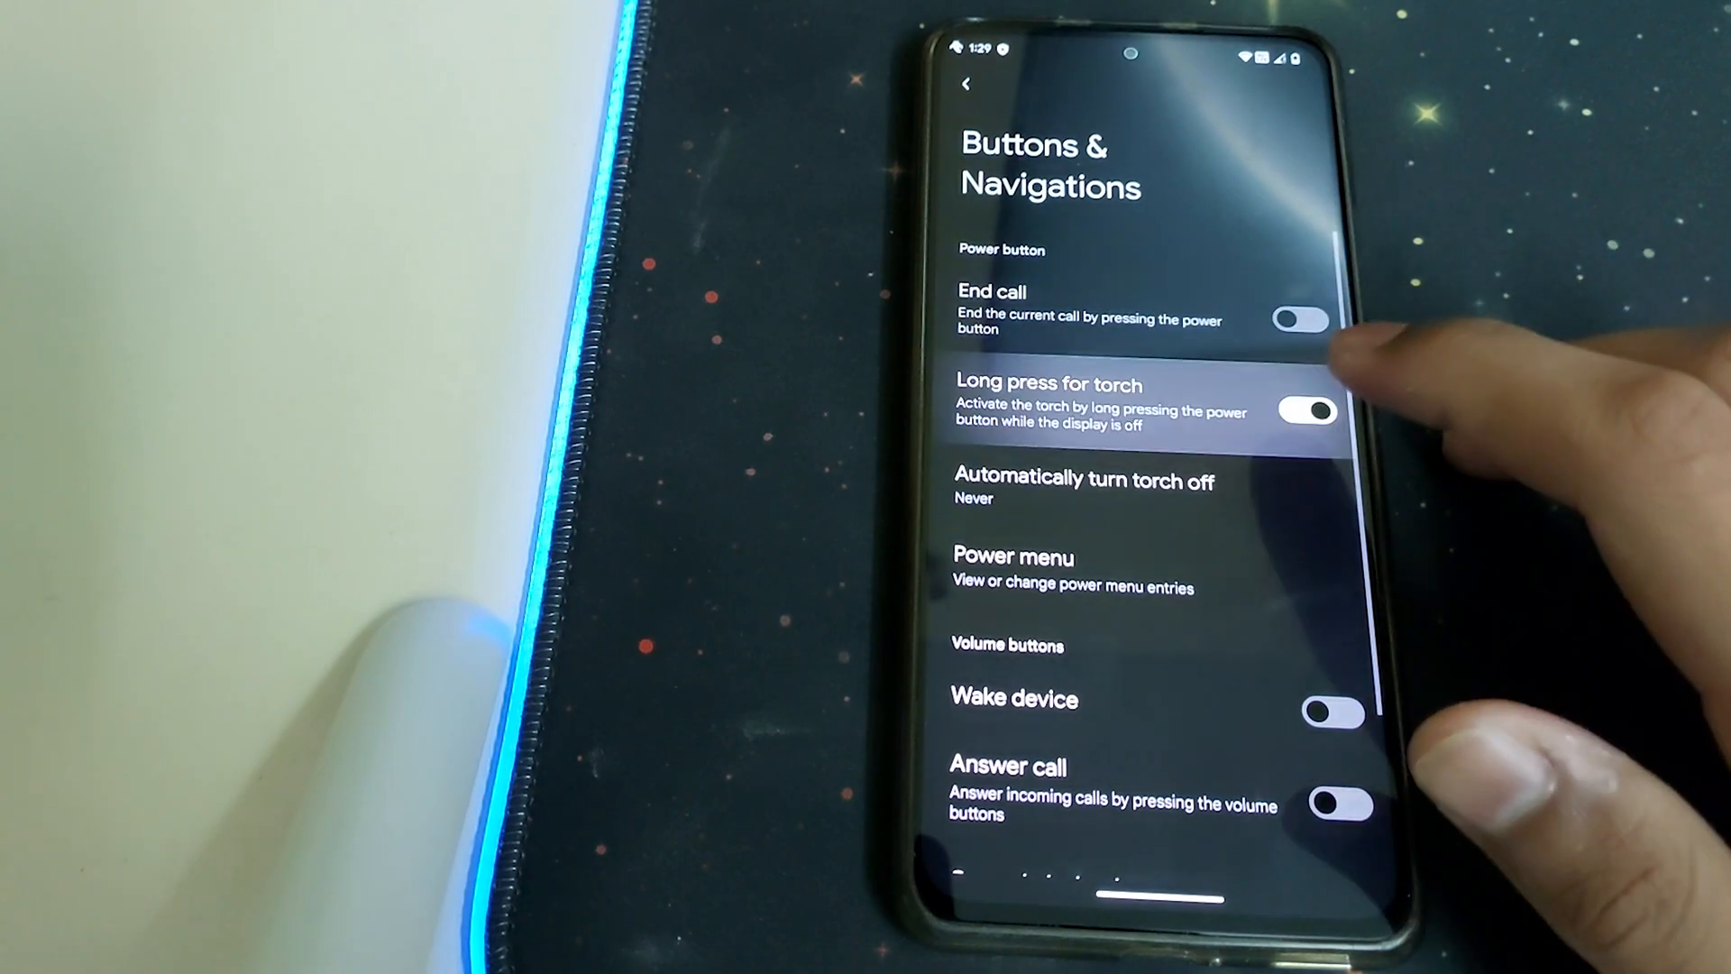
Step: Open Banana Gear Notifications to view flashlight call blinking and media artwork blur
{"action": "left_click", "coordinate": [1014, 557]}
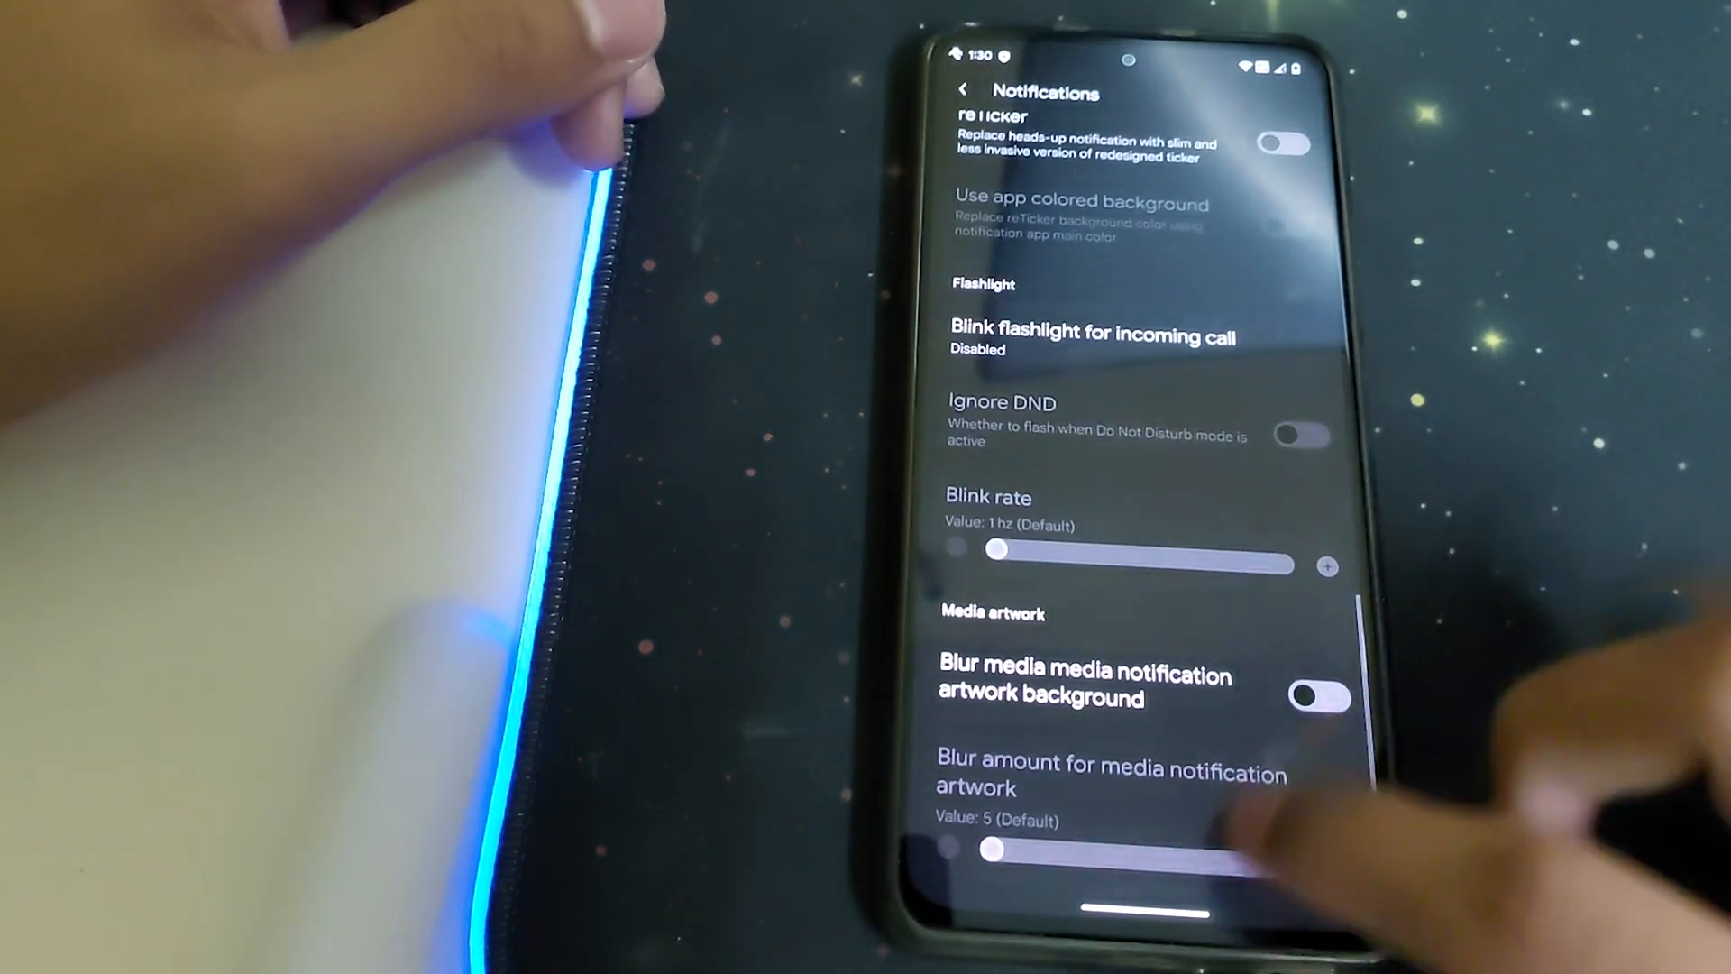
Step: Open Ambient display to view edge light width, duration, repeat count and timeout
{"action": "left_click", "coordinate": [963, 91]}
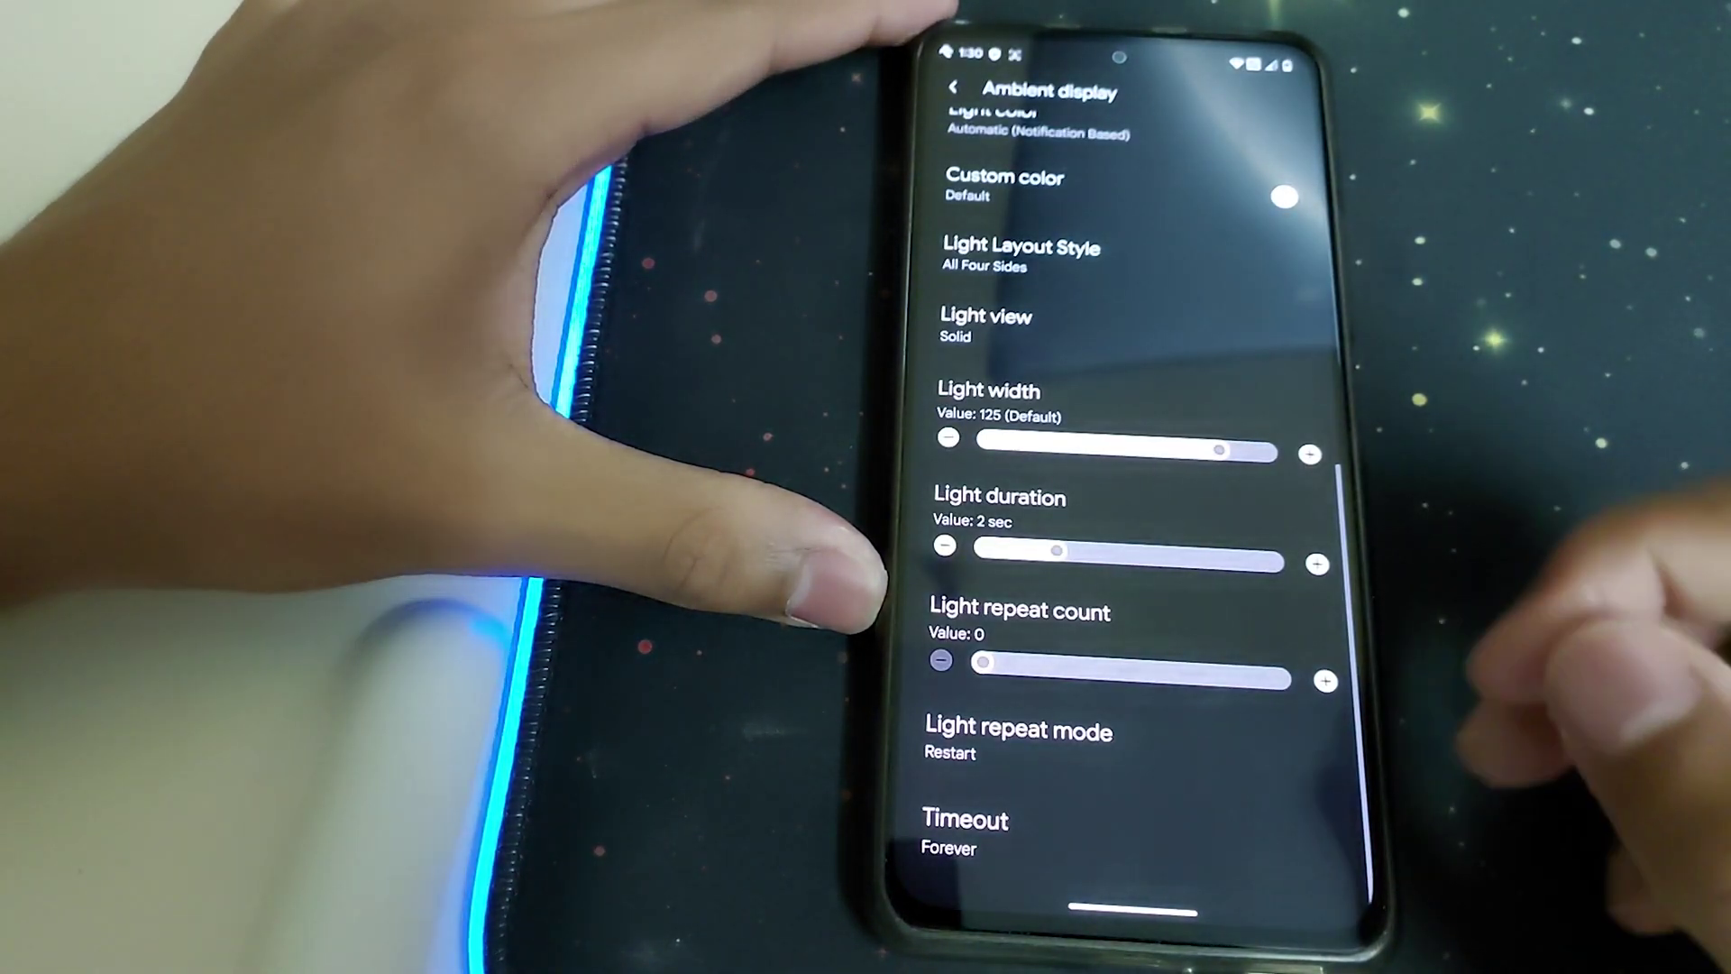
Step: Scroll the Banana Gear category list, from Status Bar down to About us
{"action": "scroll", "scroll_direction": "down", "scroll_amount": 3}
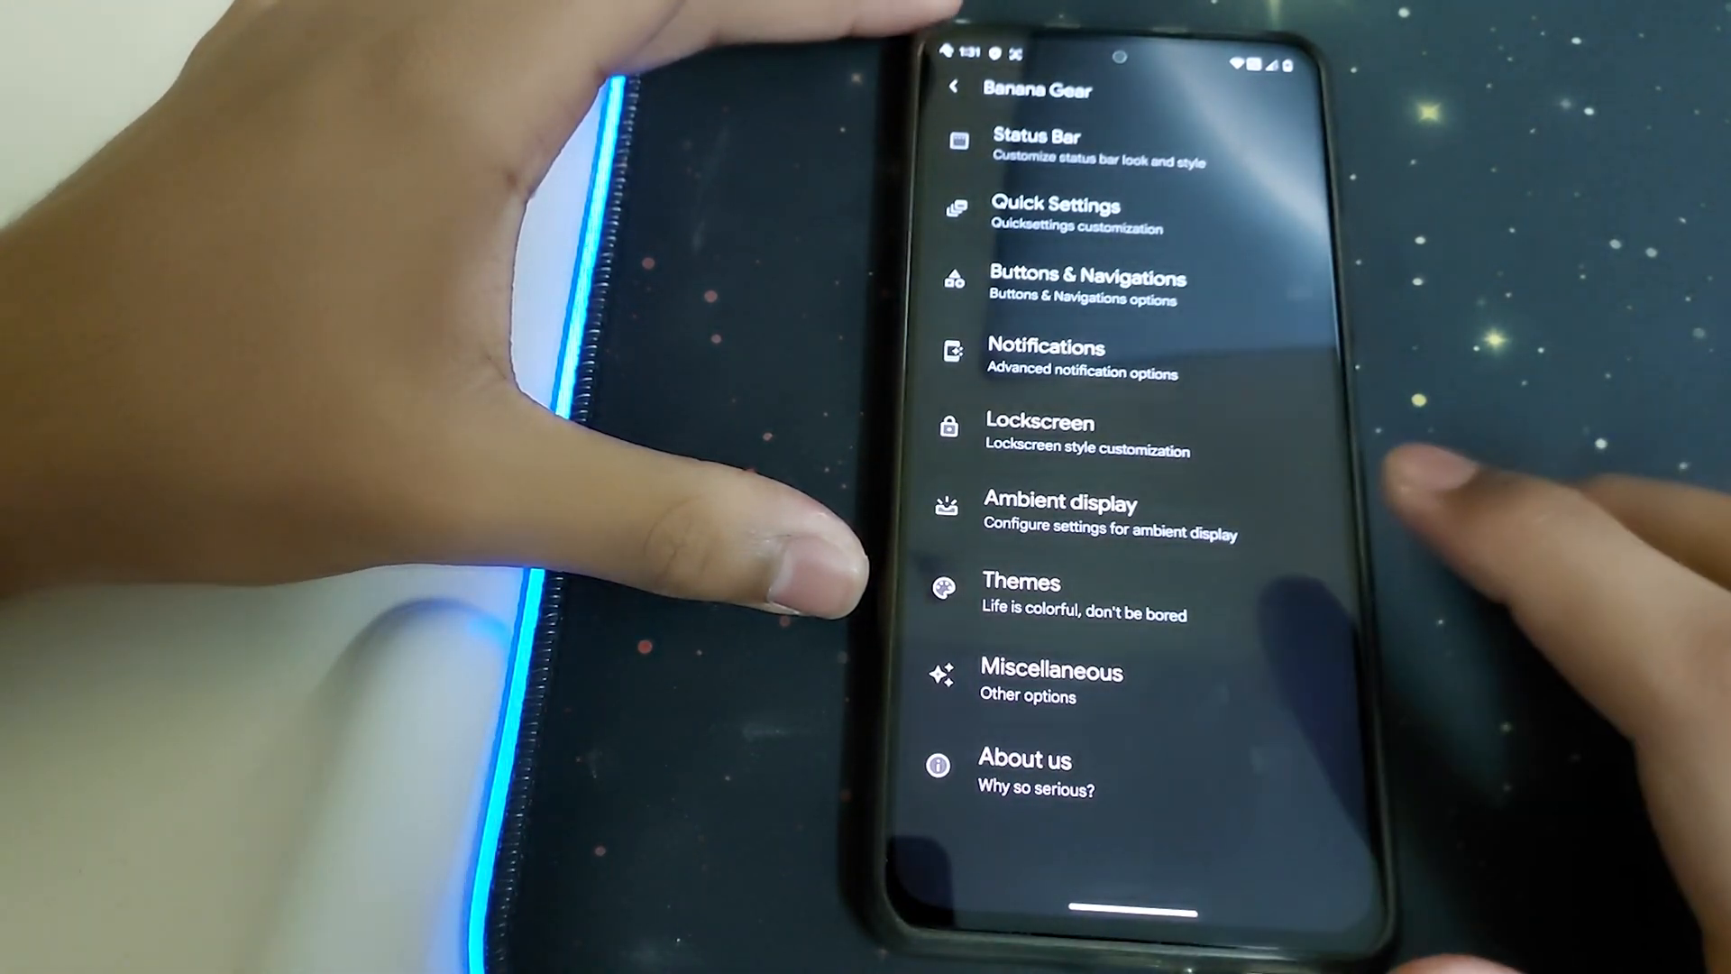
Step: Open Miscellaneous and scroll to secure flag override, wake on charge and charging animation
{"action": "left_click", "coordinate": [1021, 582]}
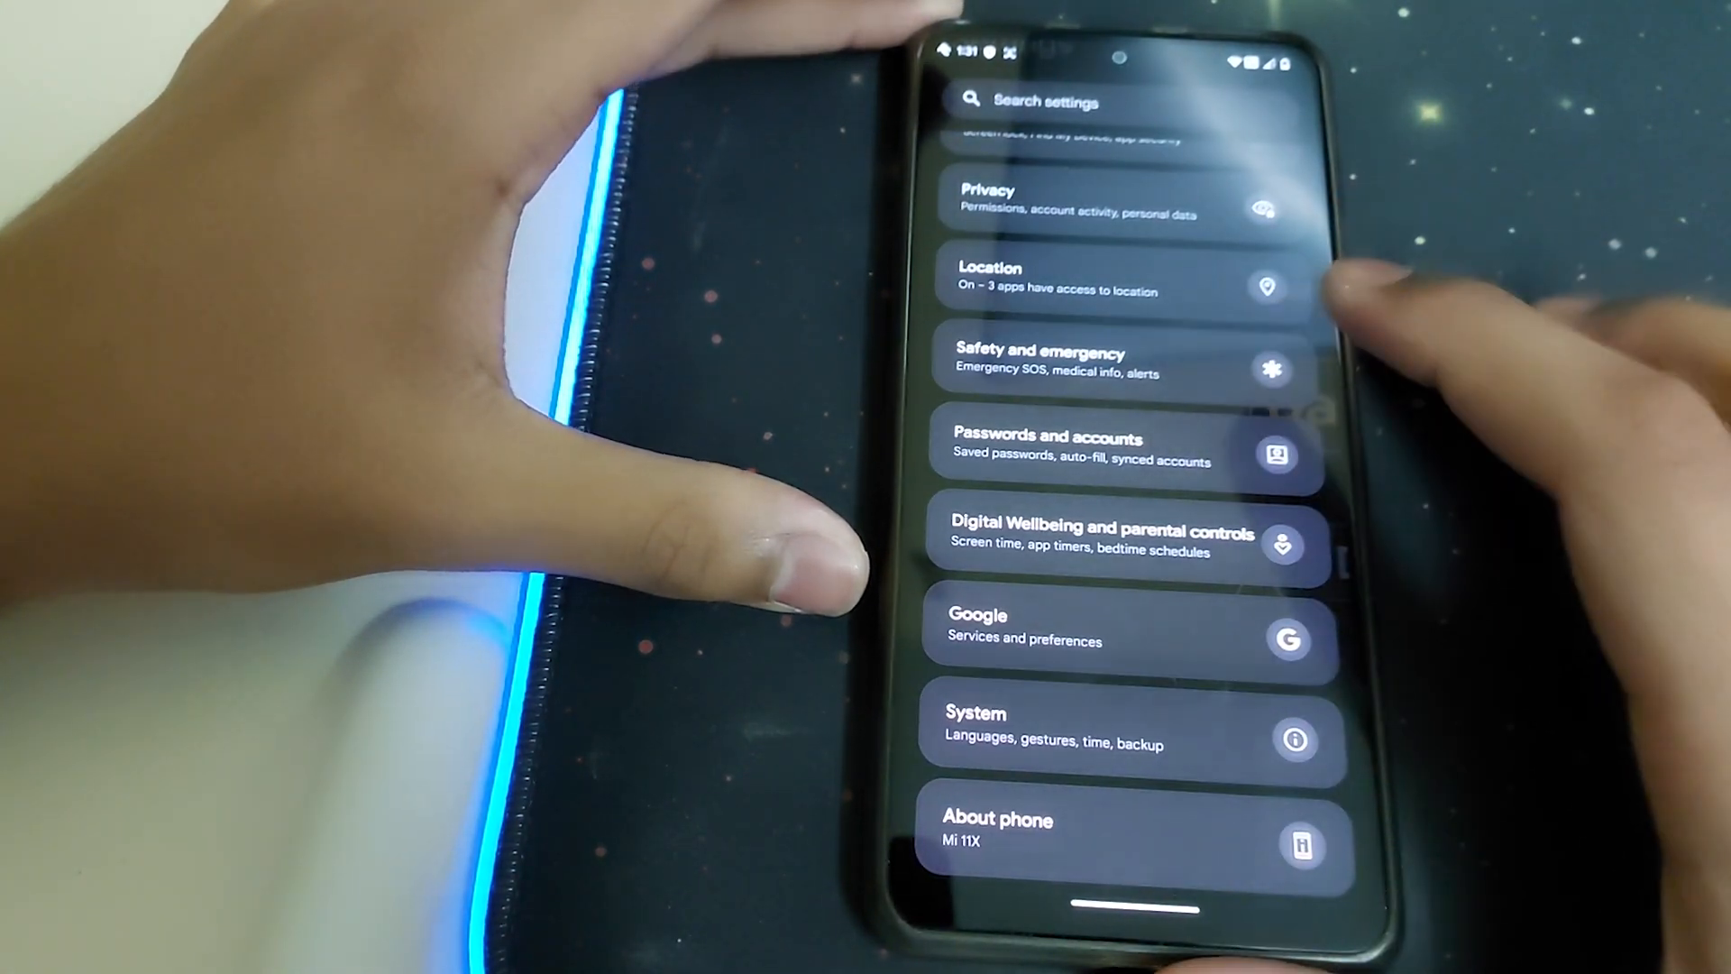
{"action": "scroll", "scroll_direction": "down", "scroll_amount": 3}
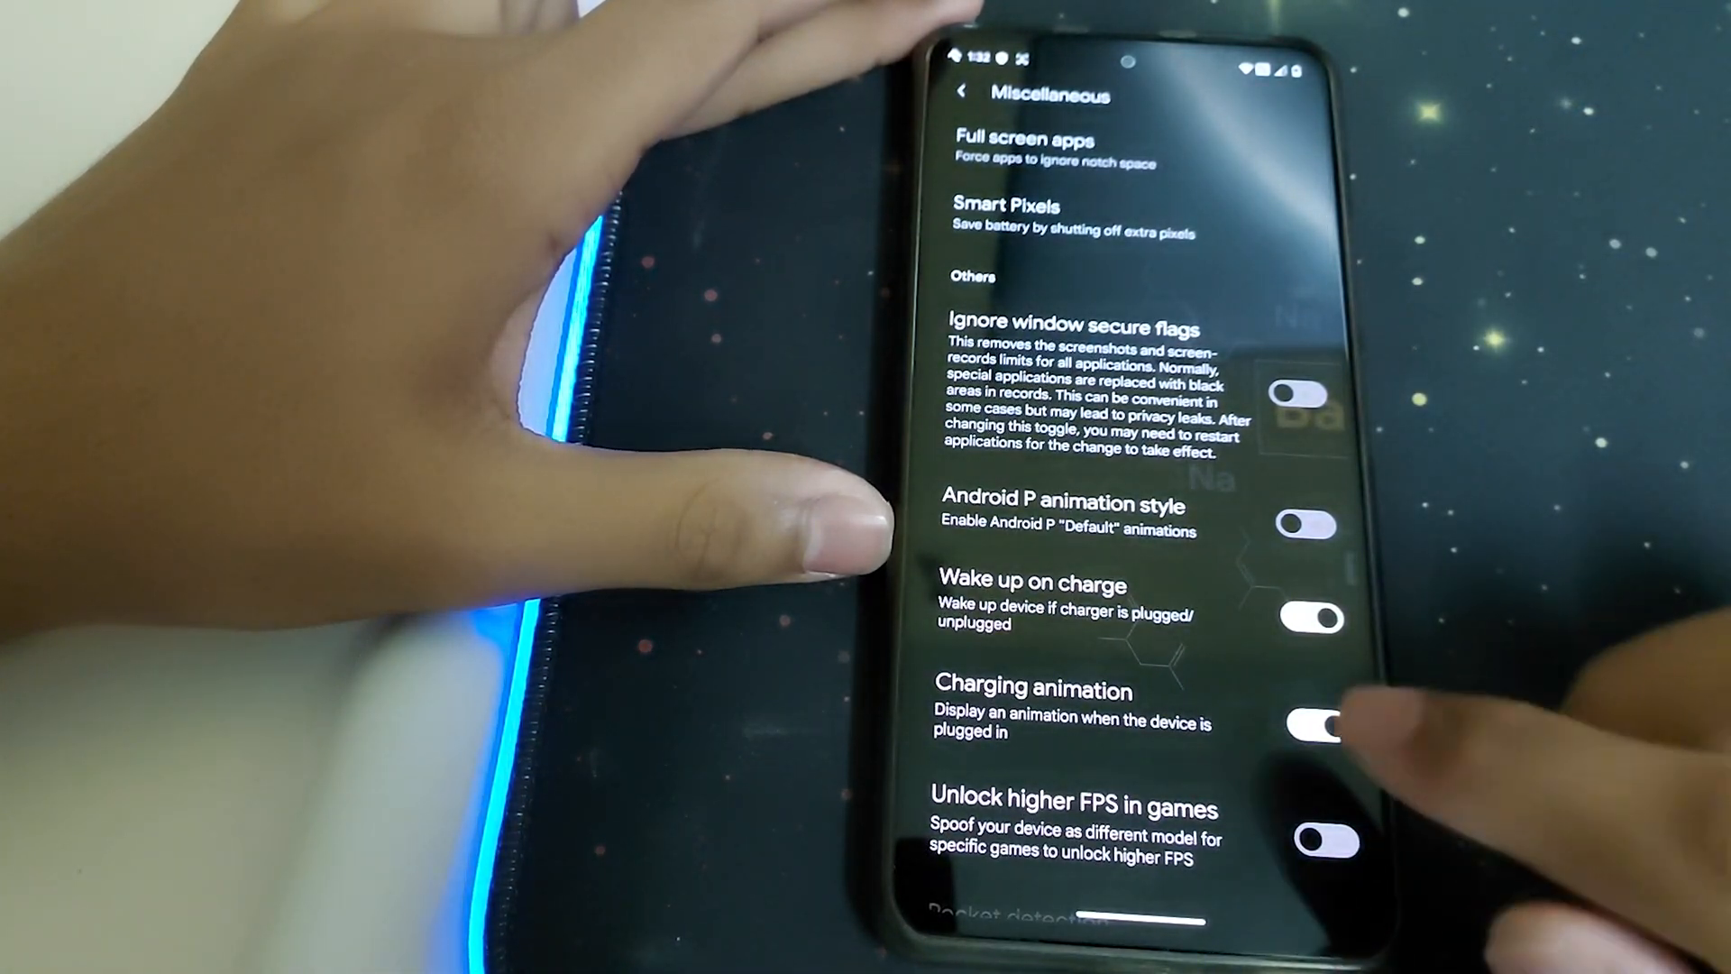
Step: Enable Pocket detection and Netflix spoof in Miscellaneous, then enter Game Space settings
{"action": "scroll", "scroll_direction": "down", "scroll_amount": 3}
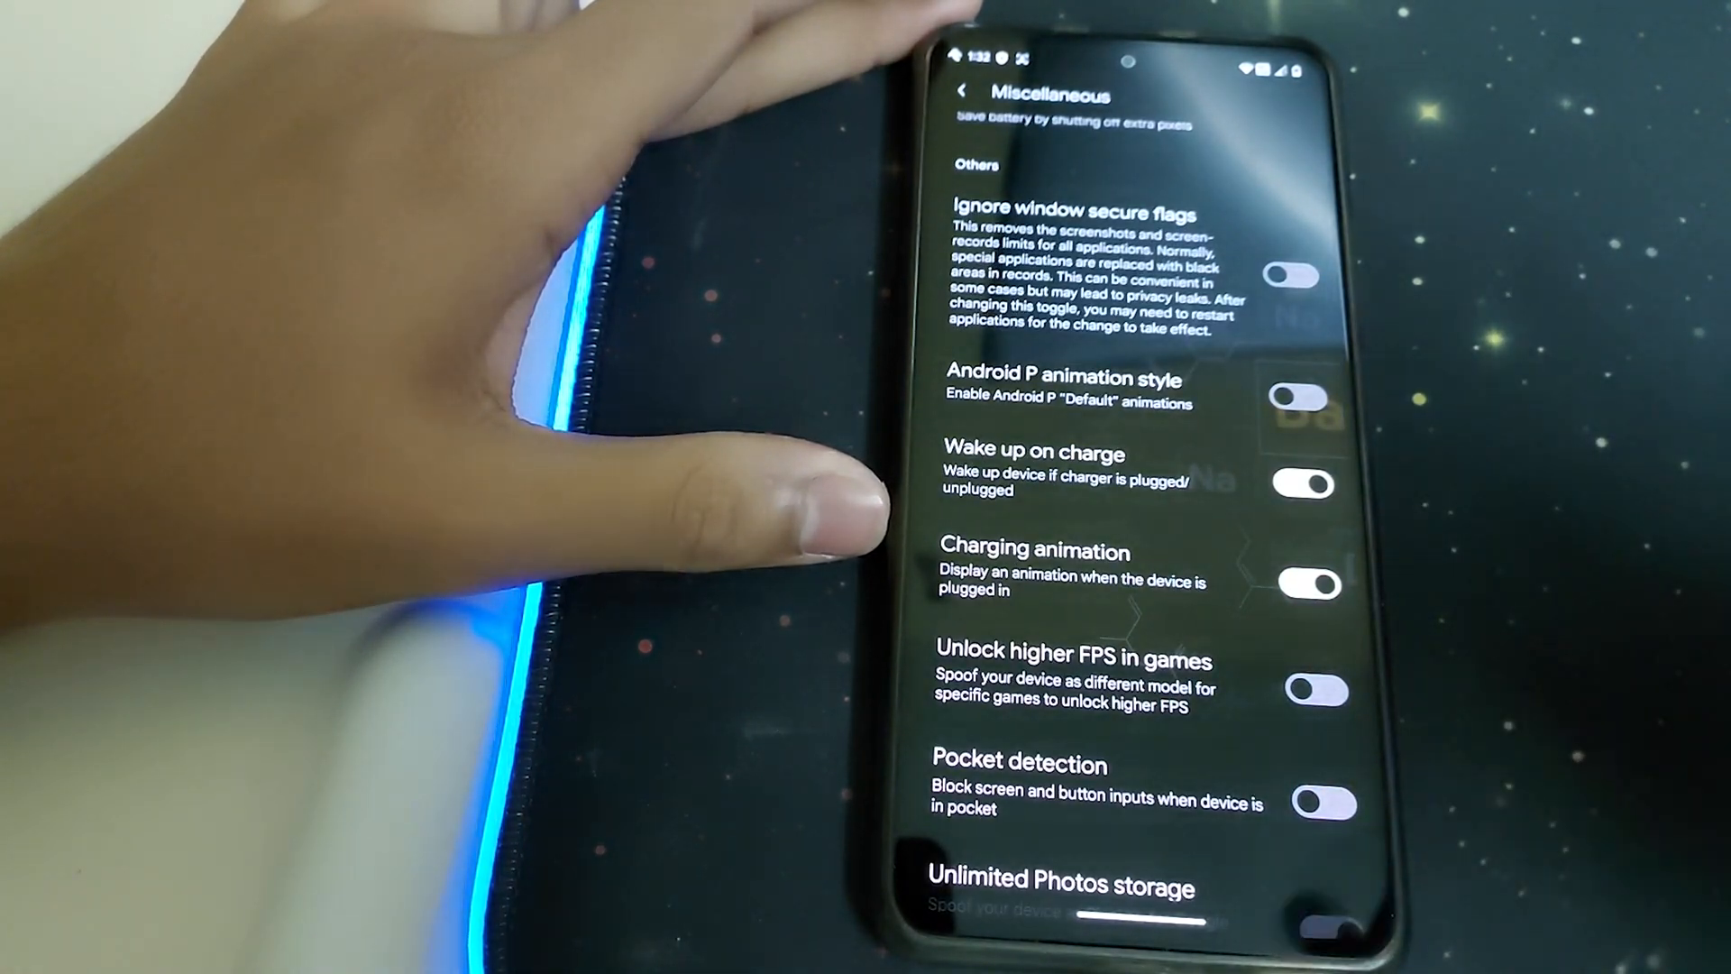
{"action": "left_click", "coordinate": [1306, 589]}
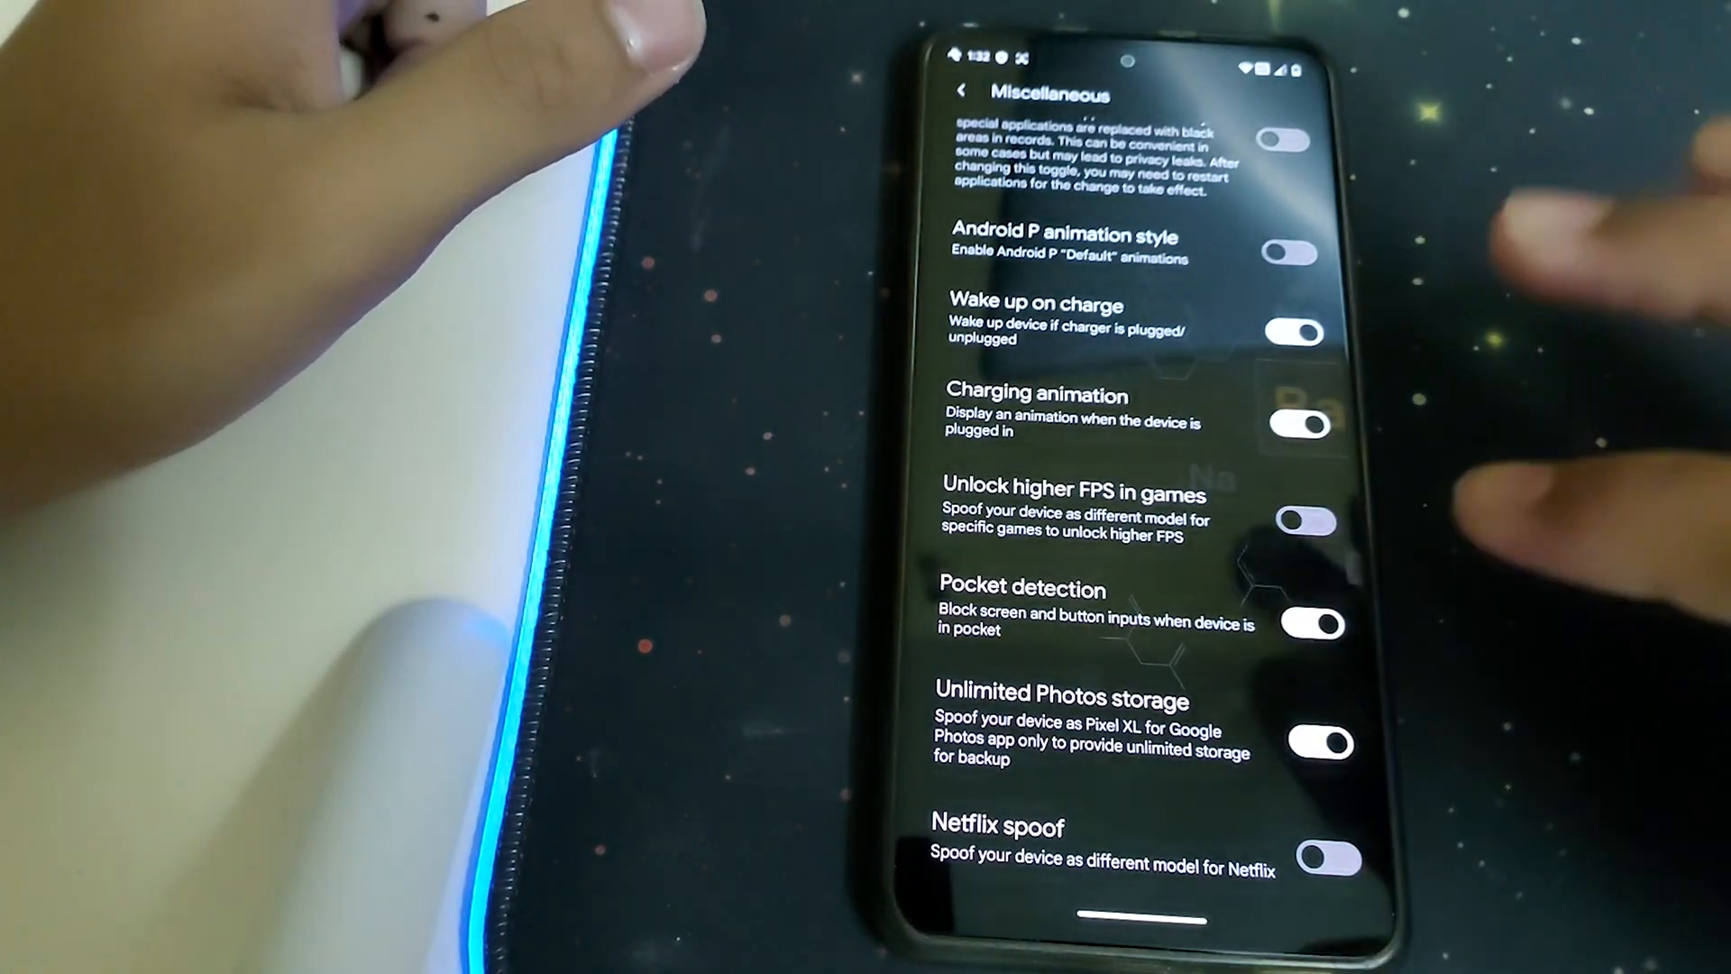
{"action": "scroll", "scroll_direction": "down", "scroll_amount": 3}
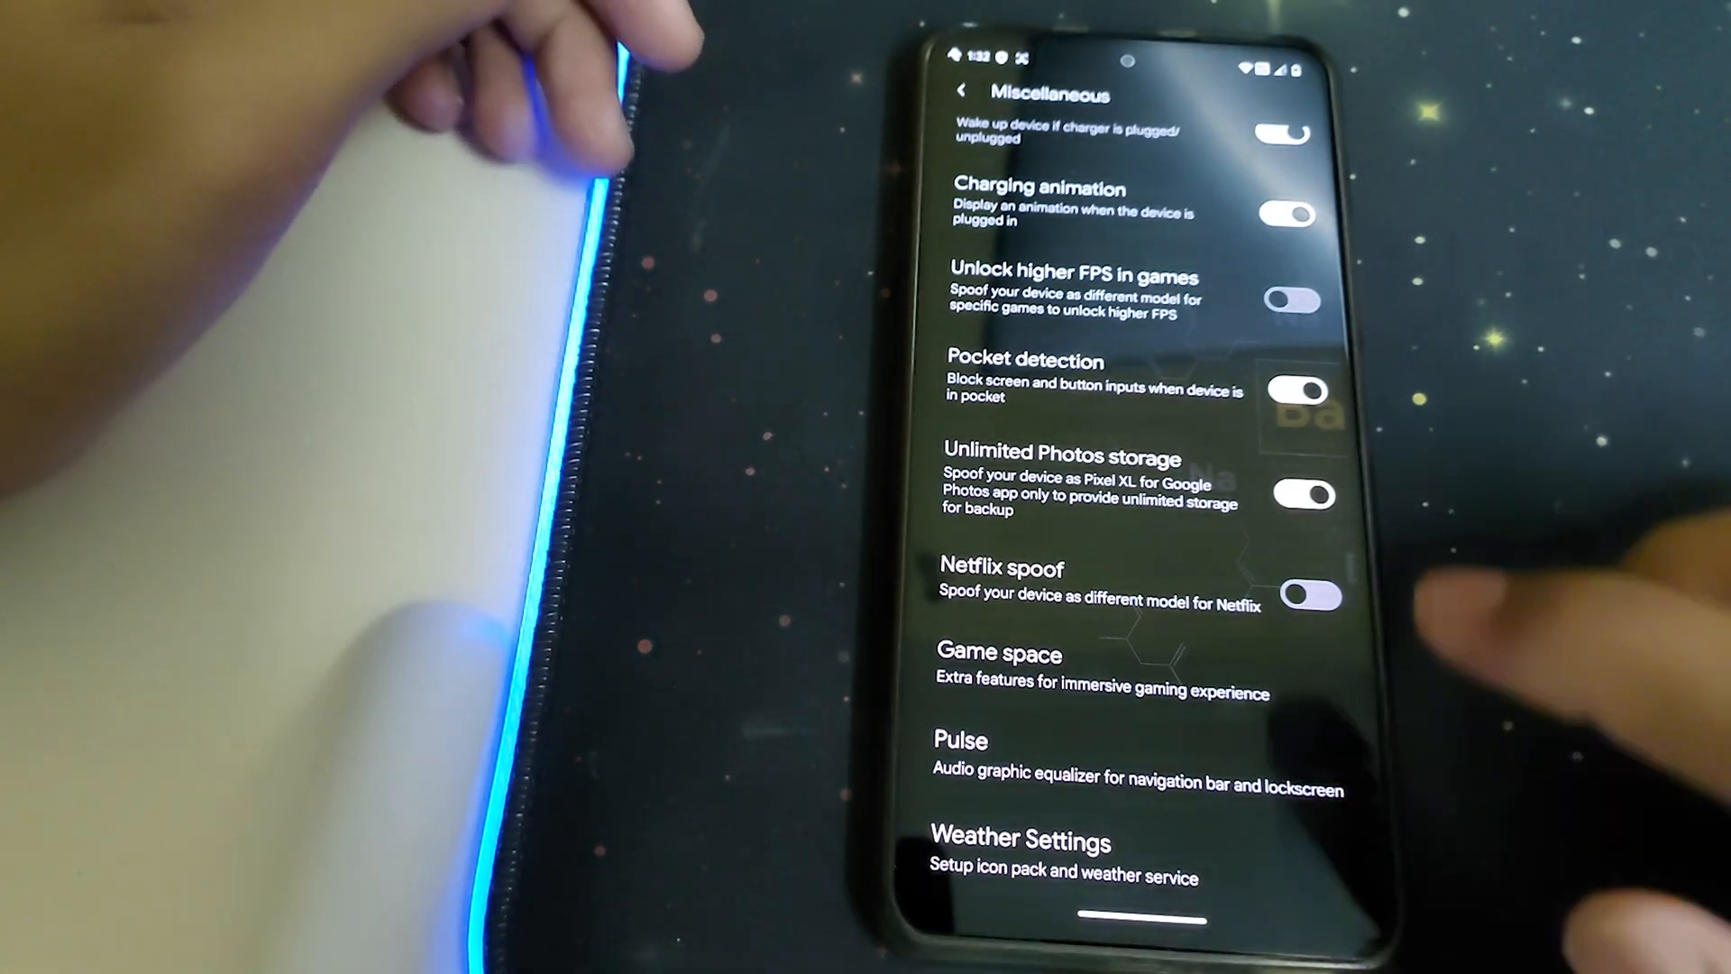
{"action": "left_click", "coordinate": [1307, 598]}
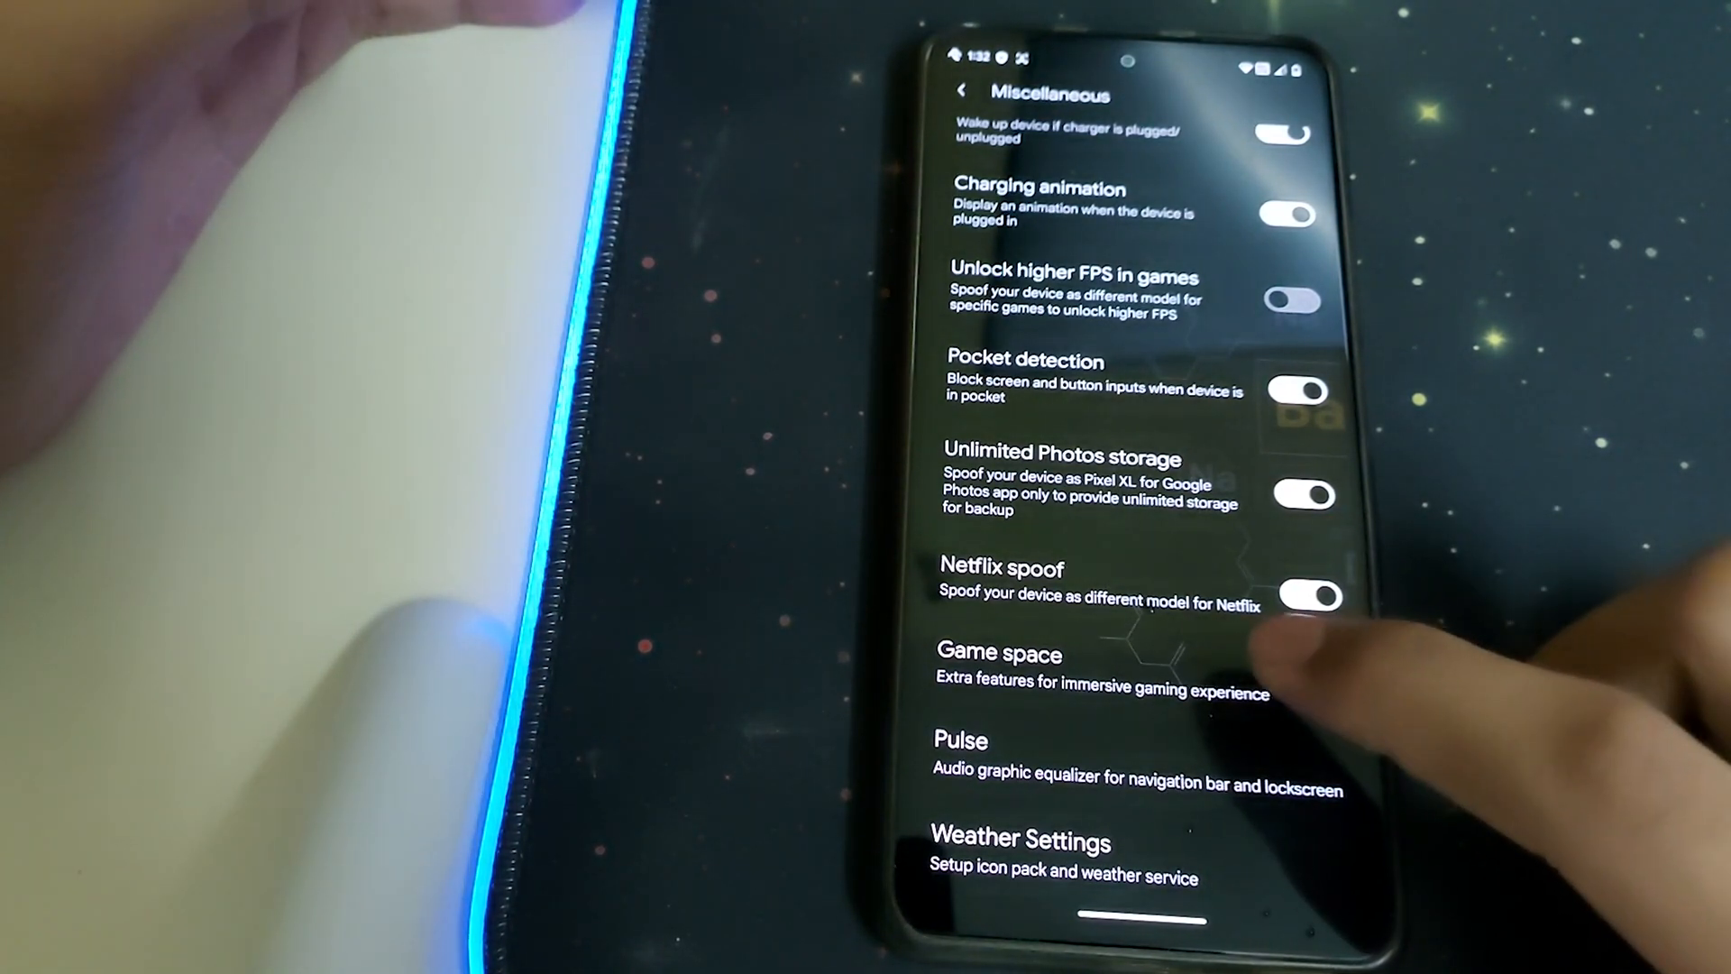
{"action": "left_click", "coordinate": [999, 668]}
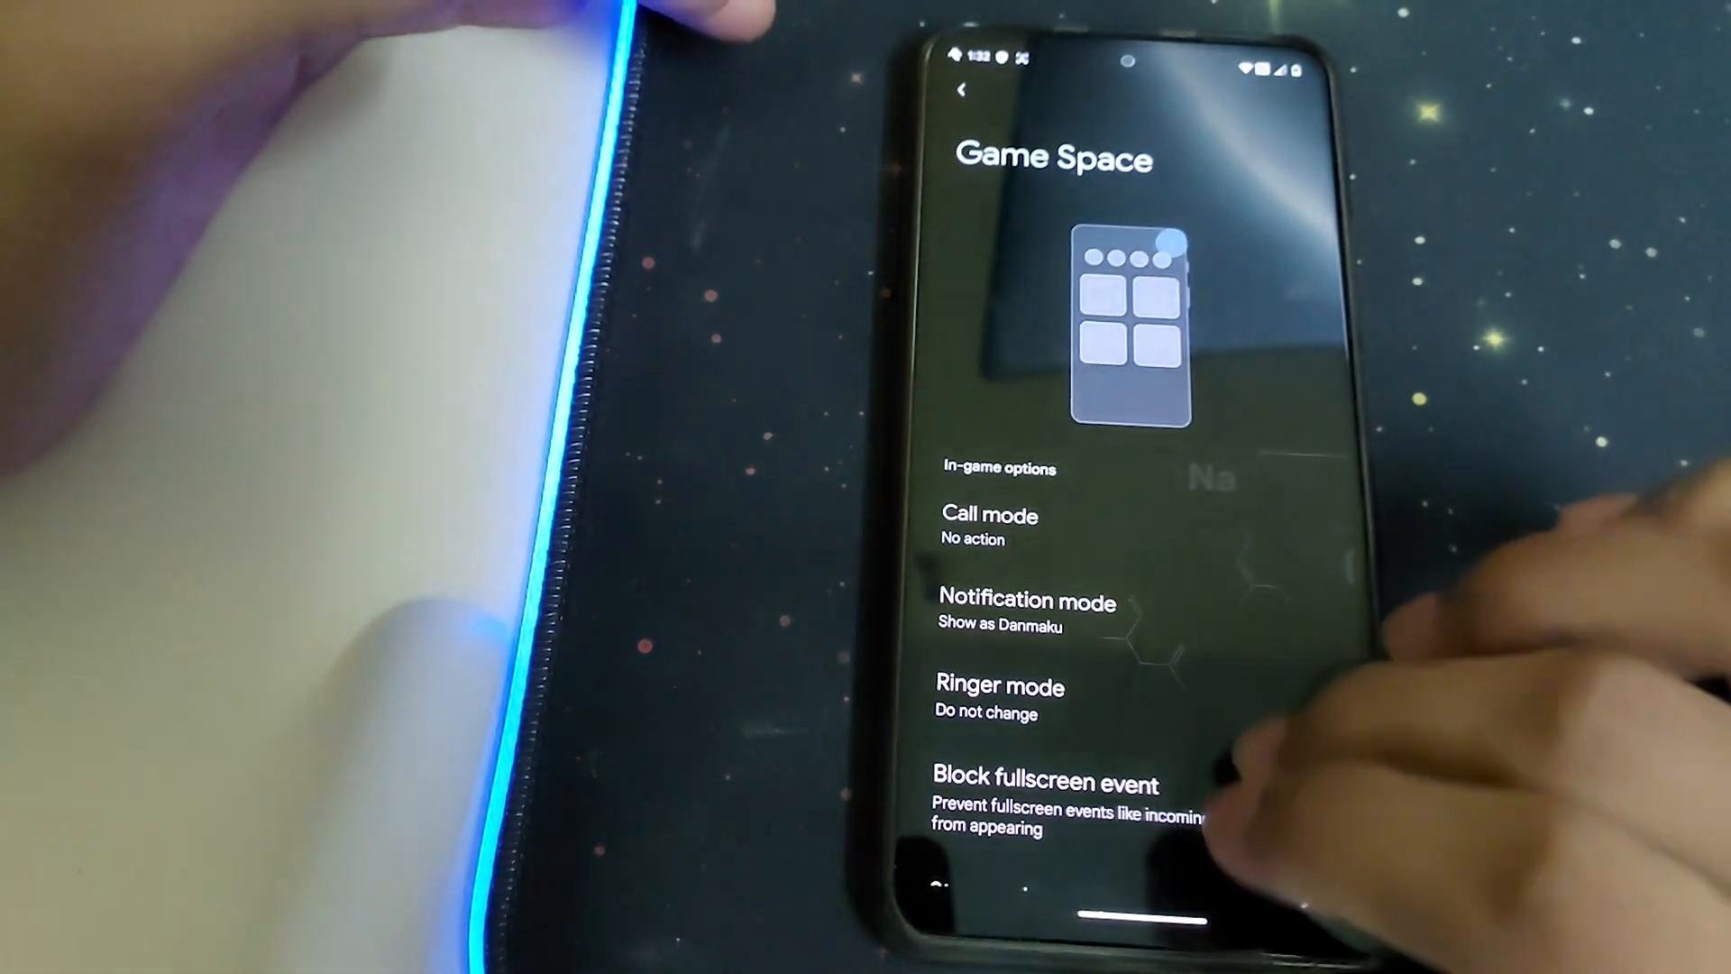
Step: Bring up the home-screen widget picker and browse Conversations, Gallery, MatLog and Messaging widgets
{"action": "left_click", "coordinate": [991, 517]}
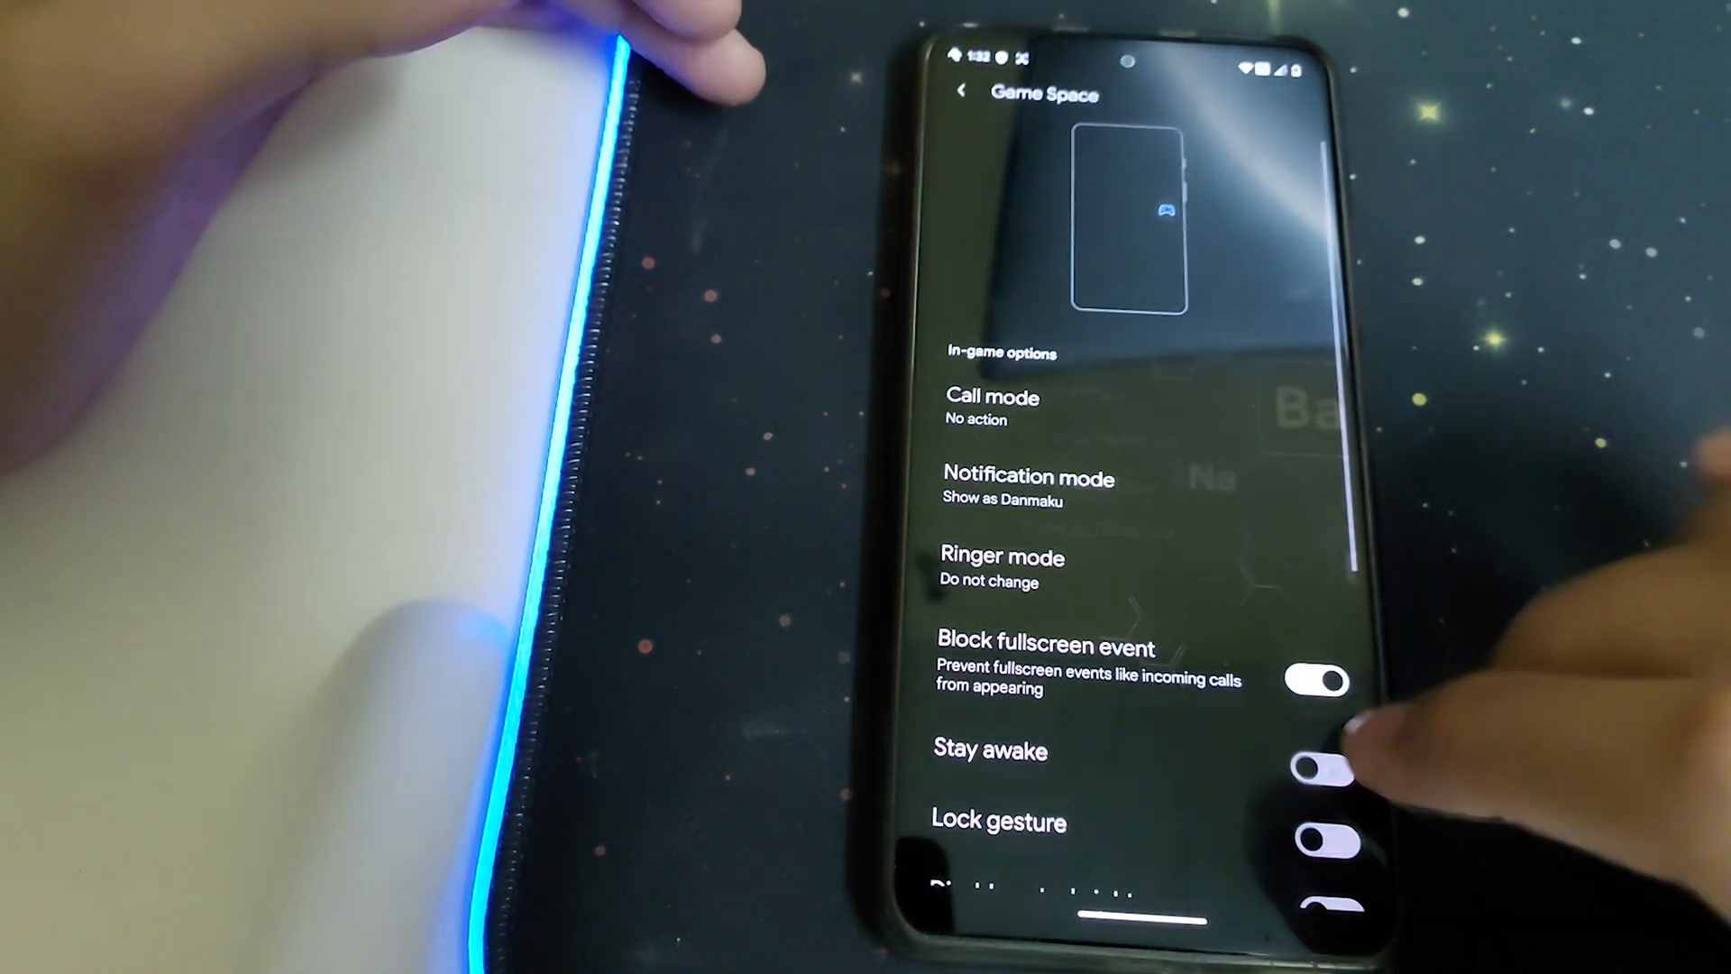
{"action": "scroll", "scroll_direction": "down", "scroll_amount": 3}
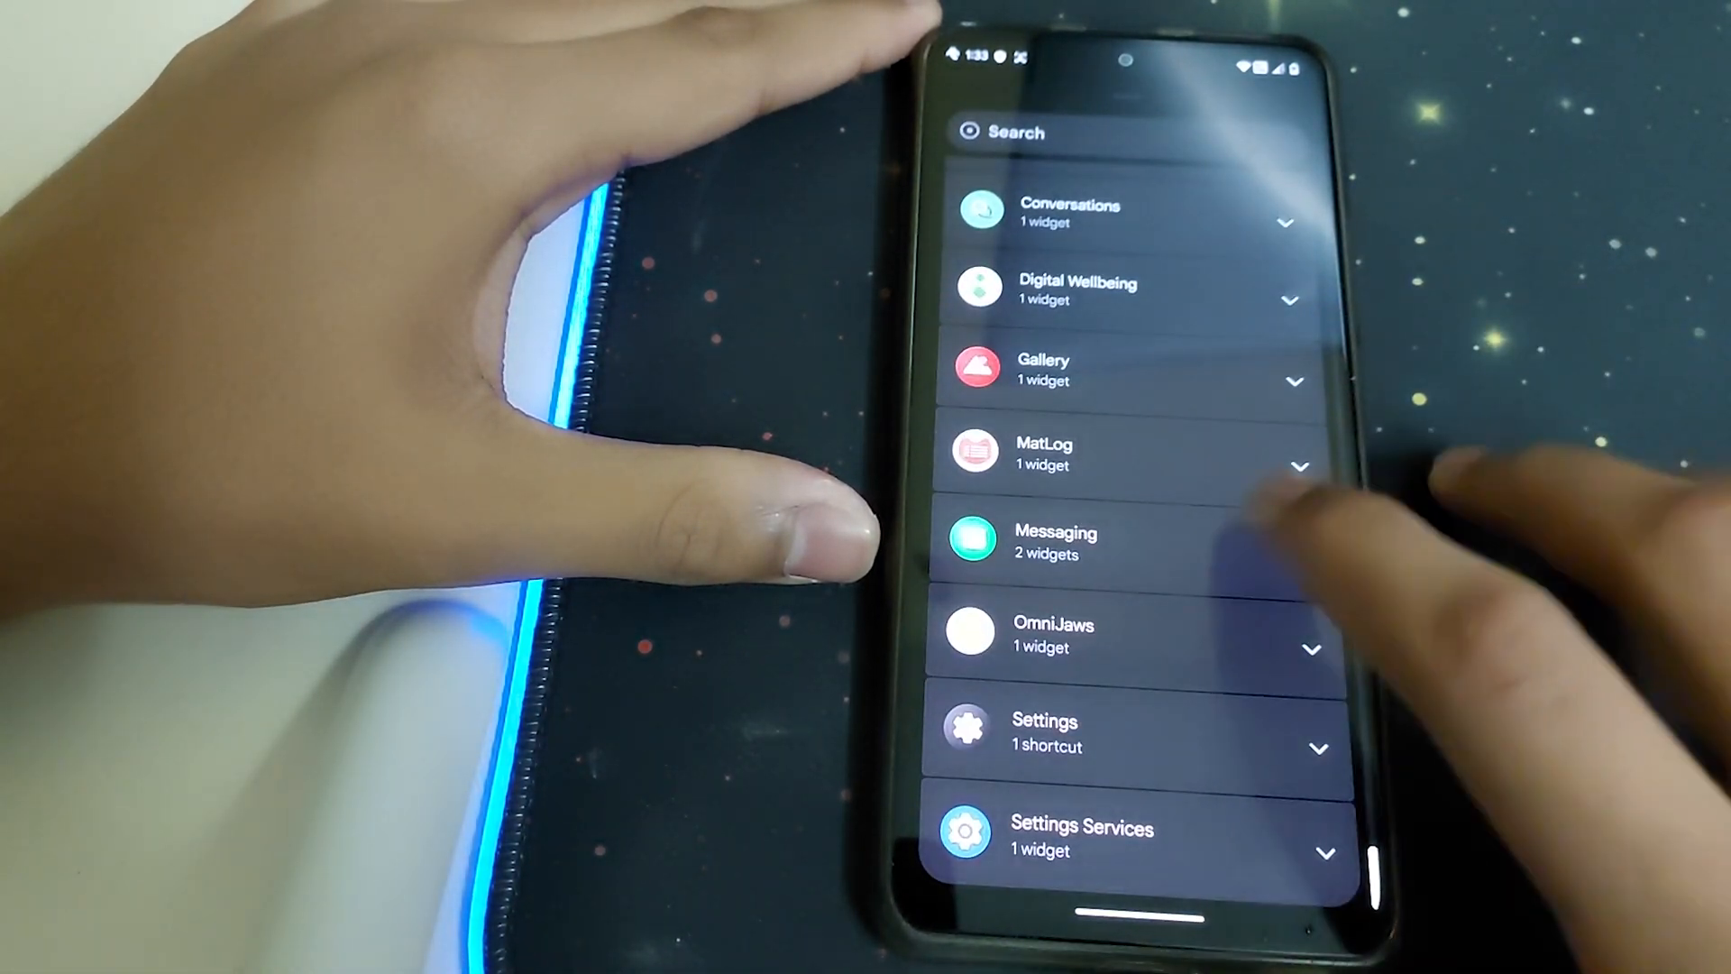
{"action": "scroll", "scroll_direction": "down", "scroll_amount": 3}
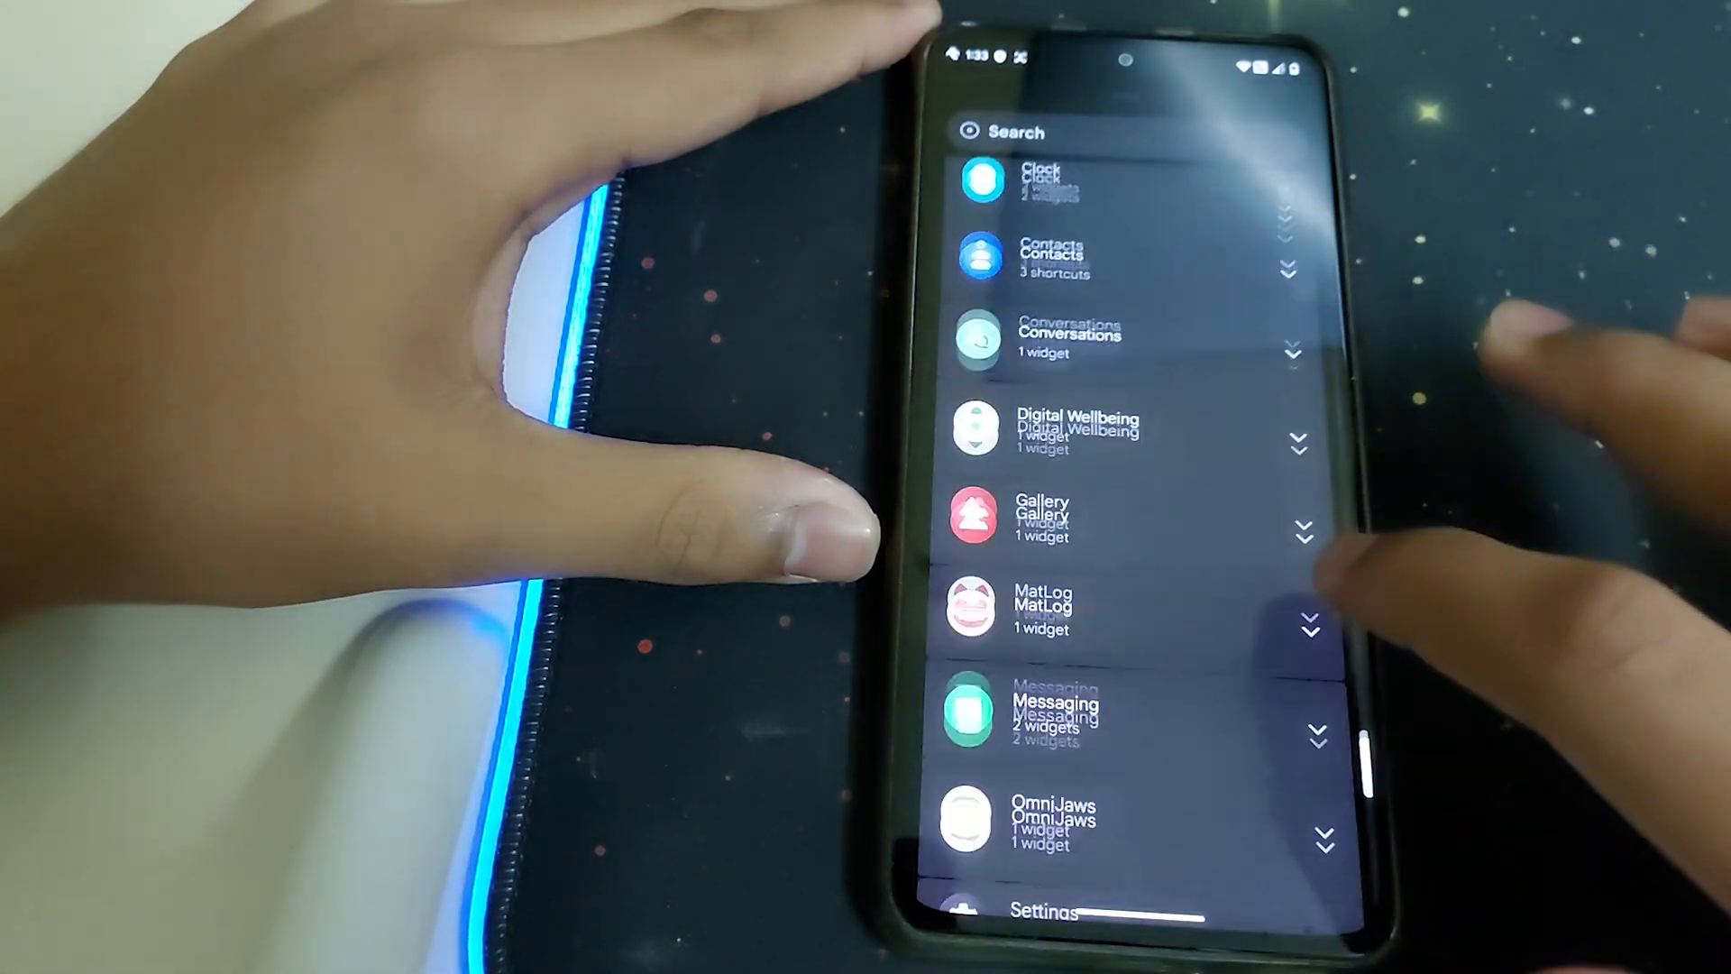